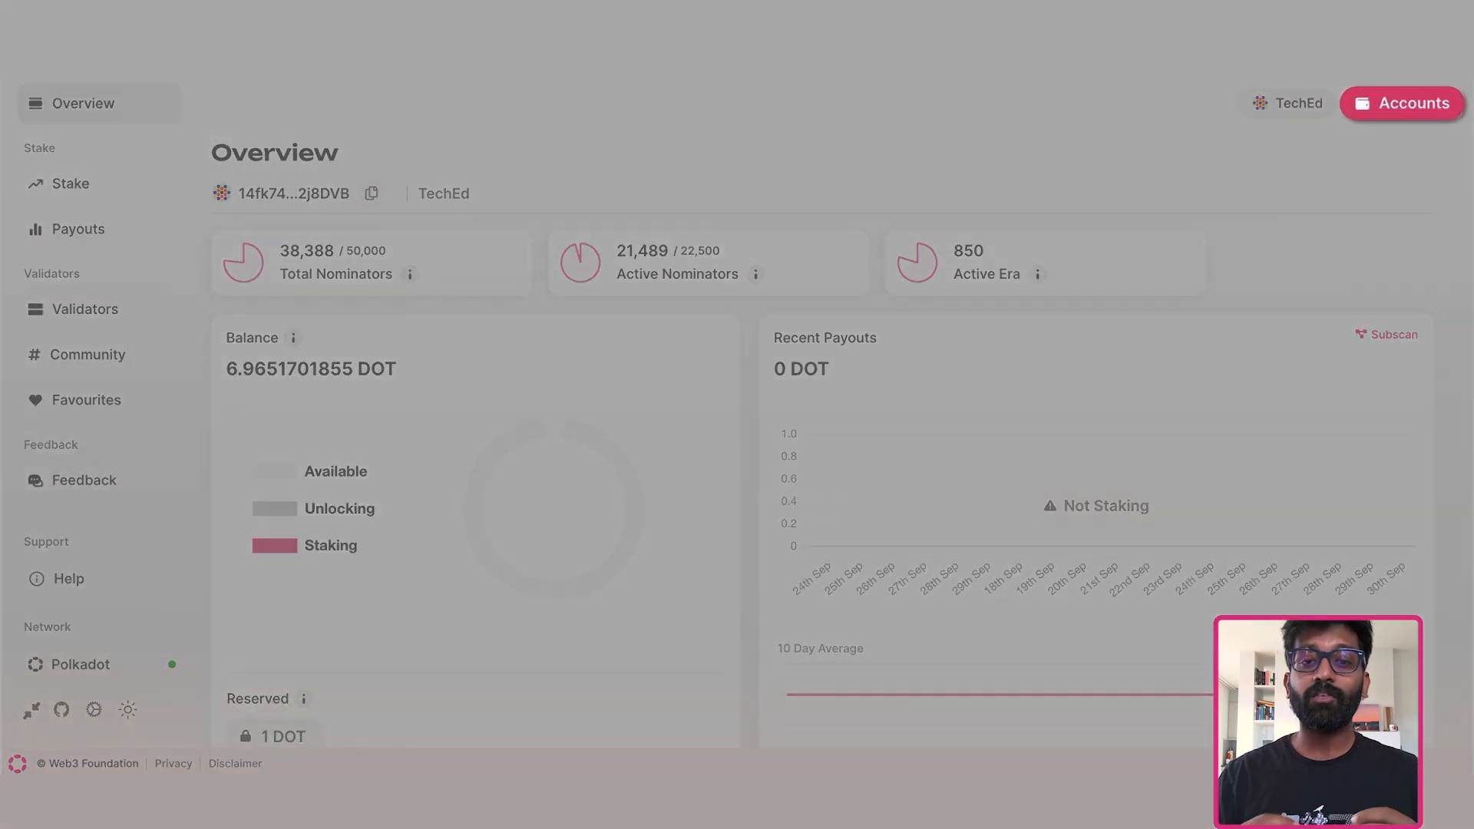
Check the connected TechEd account in the Accounts list and close it
{"action": "left_click", "coordinate": [1400, 103]}
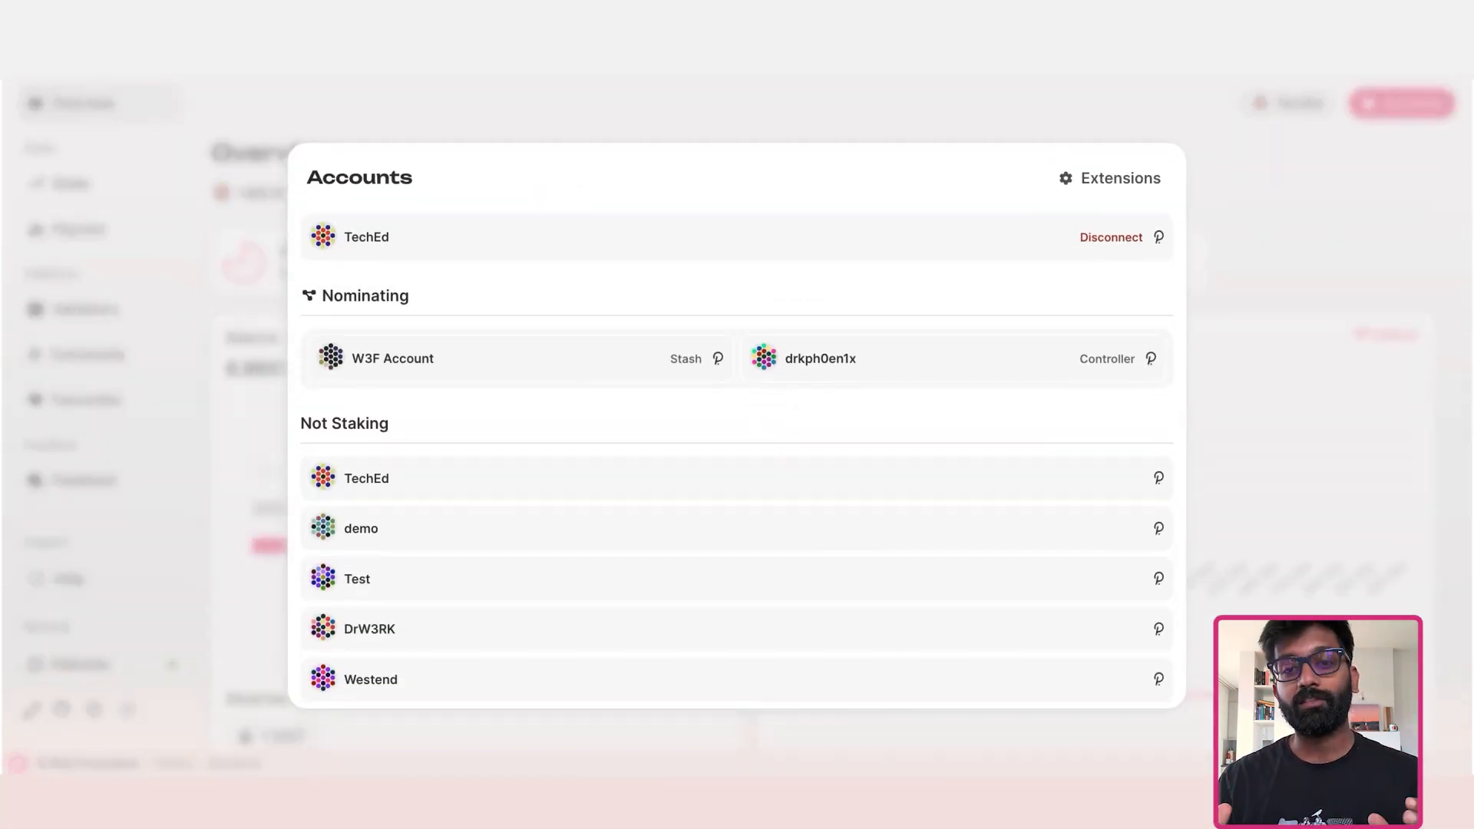
{"action": "left_click", "coordinate": [1118, 178]}
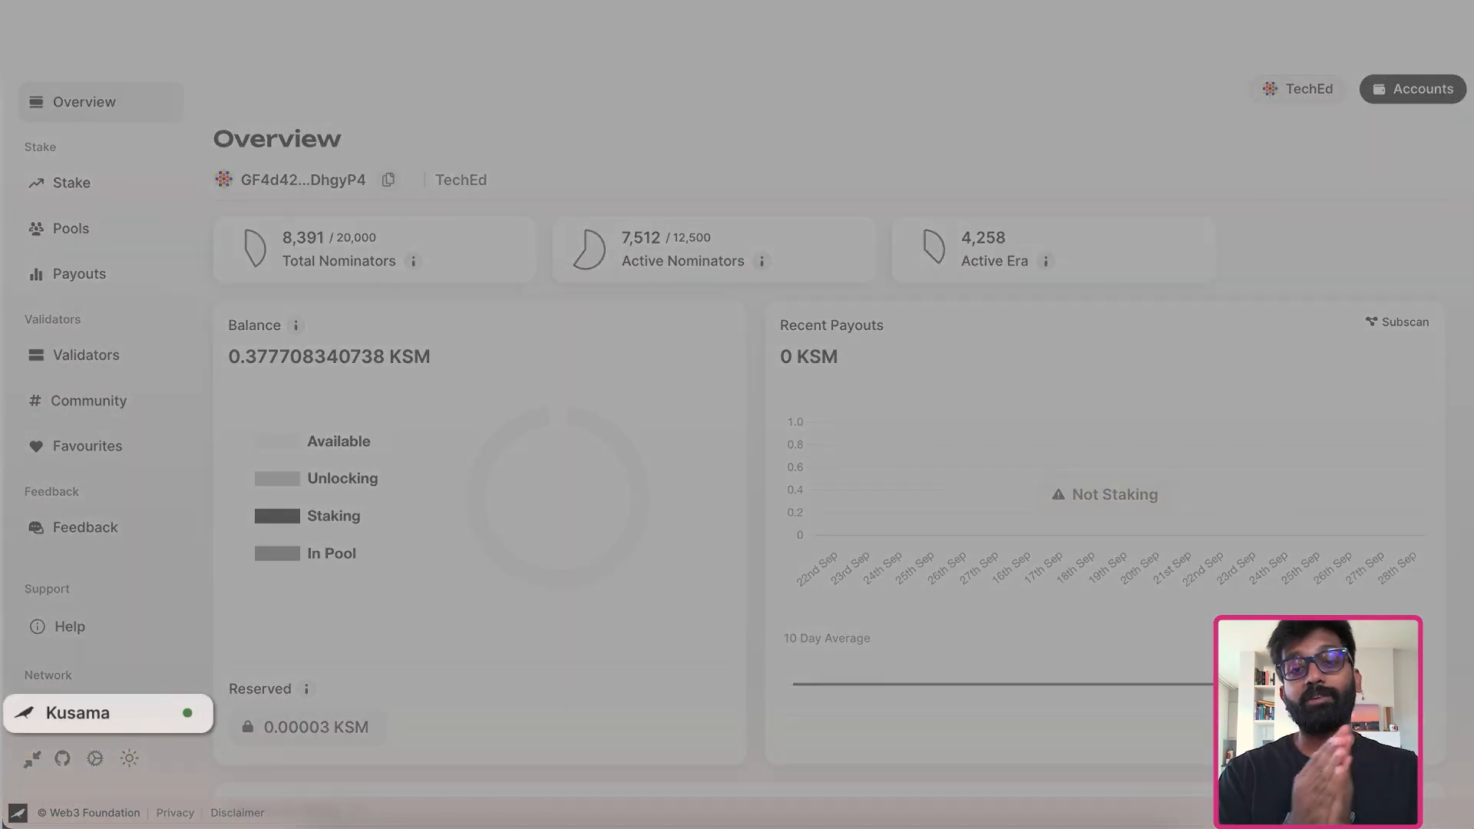
{"action": "left_click", "coordinate": [106, 712]}
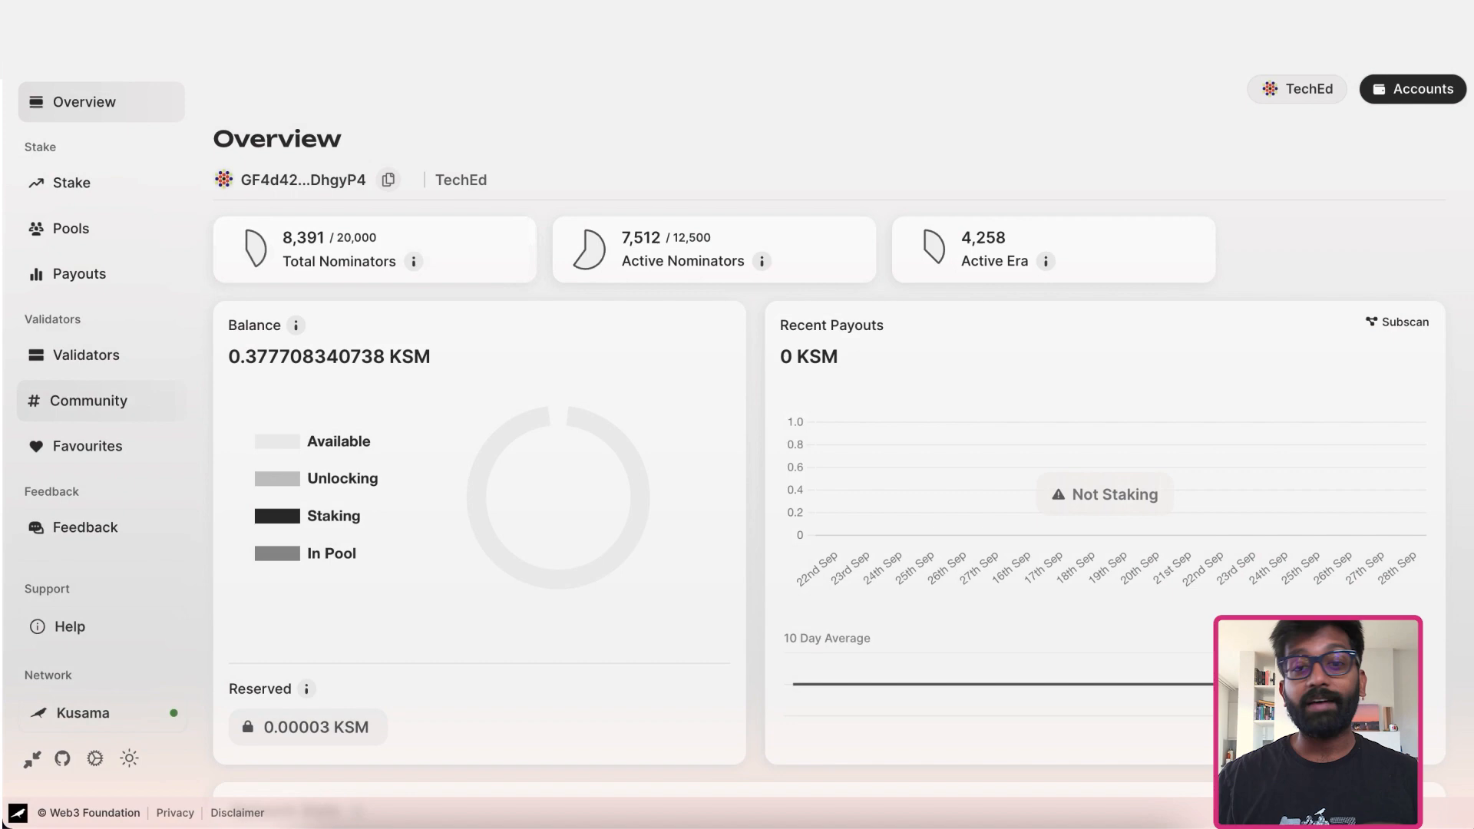
{"action": "left_click", "coordinate": [72, 227]}
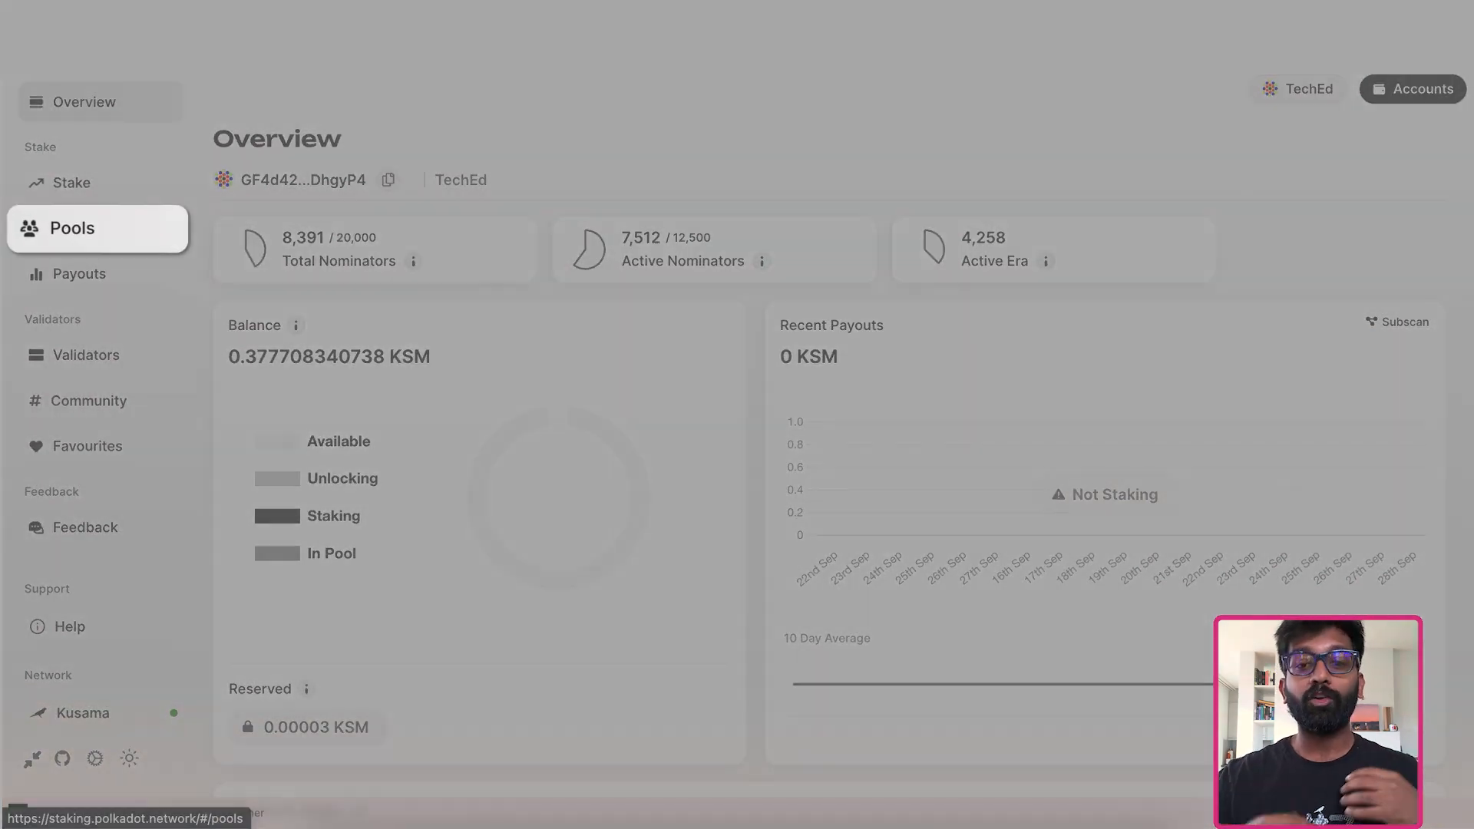
Go to the Pools page and list all active Kusama nomination pools
{"action": "left_click", "coordinate": [71, 227]}
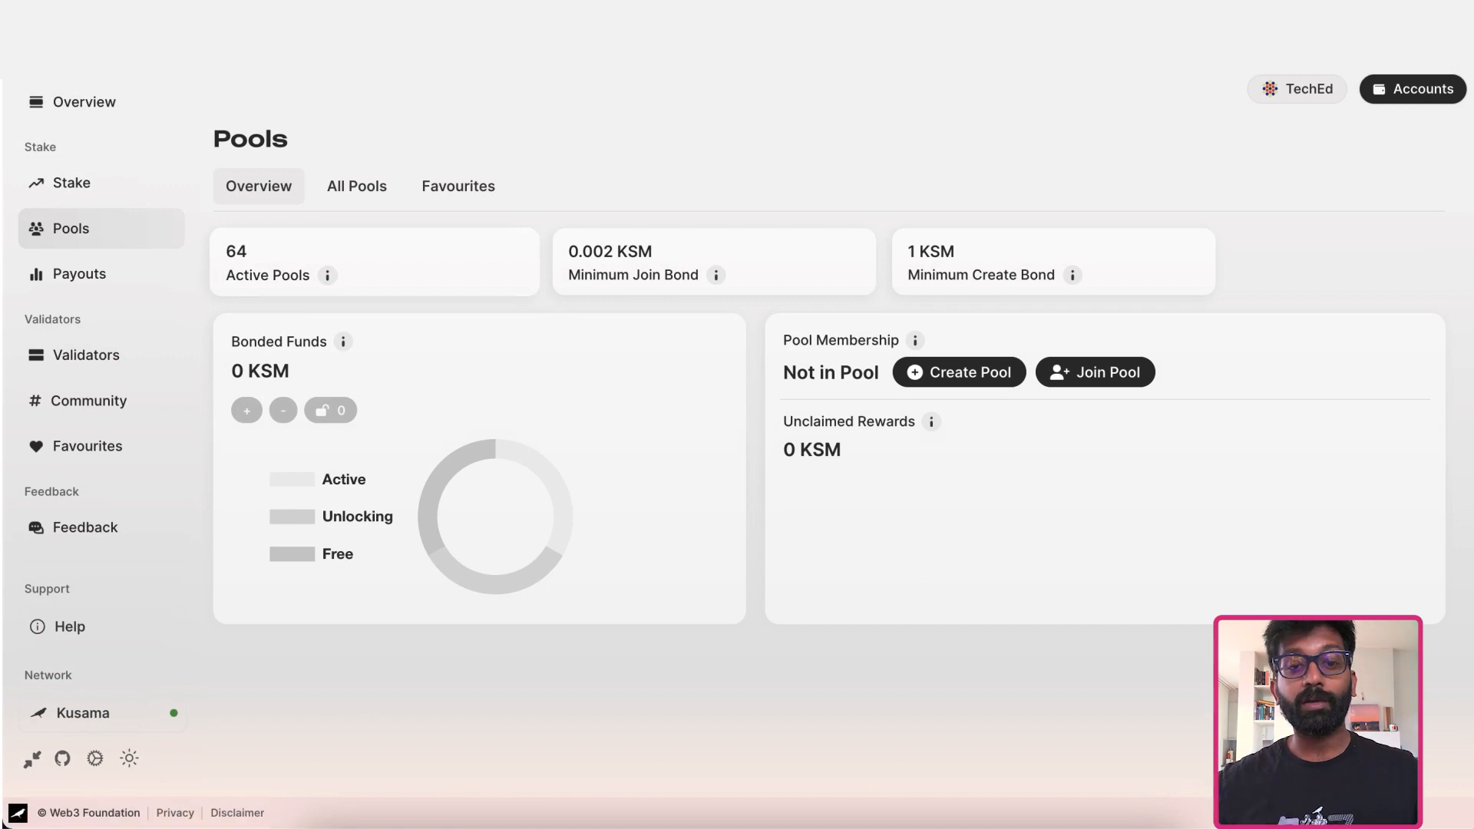
{"action": "mouse_move", "coordinate": [714, 261]}
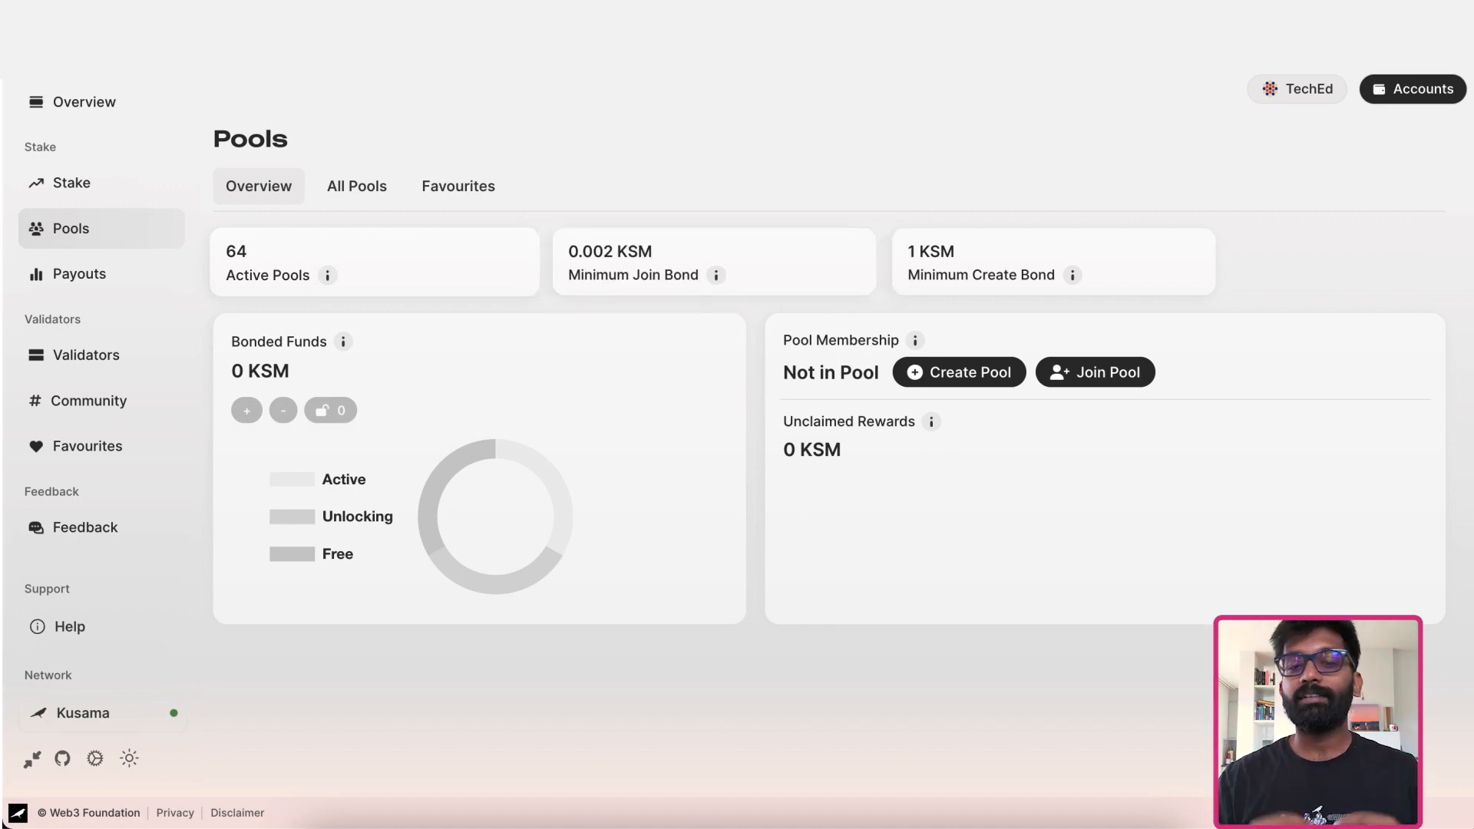
{"action": "mouse_move", "coordinate": [329, 275]}
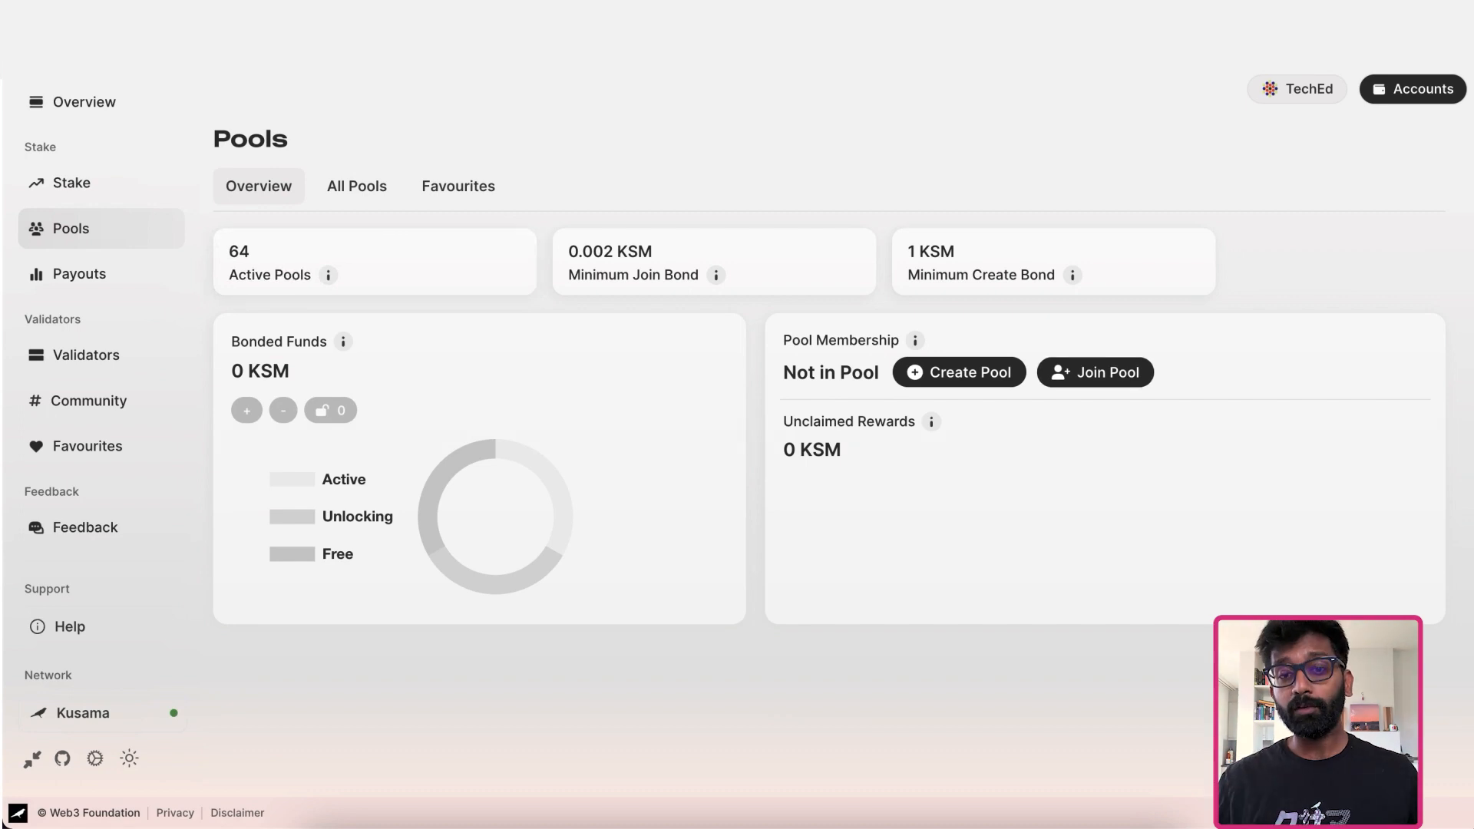
{"action": "left_click", "coordinate": [356, 186]}
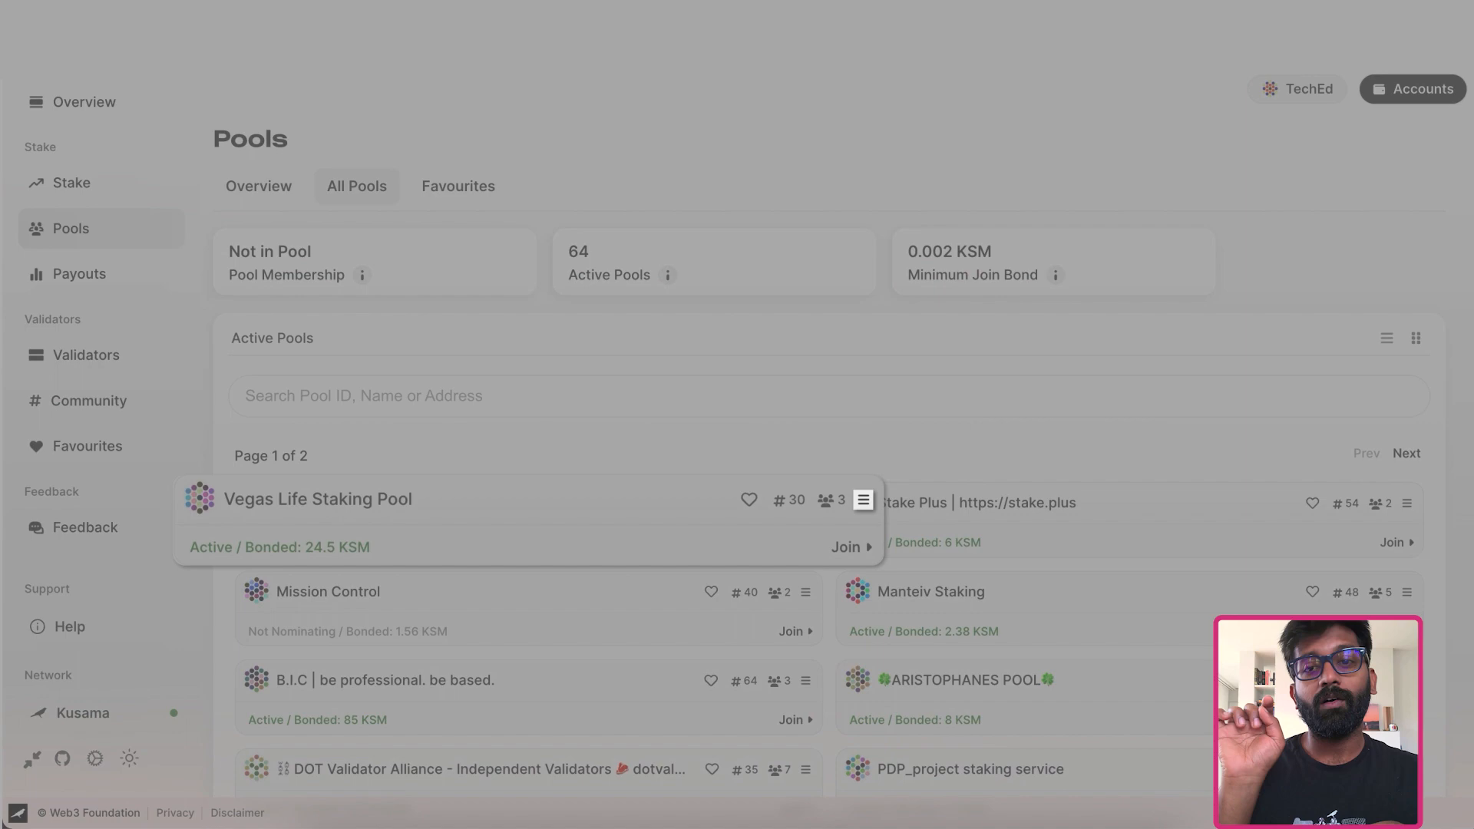
{"action": "left_click", "coordinate": [861, 499]}
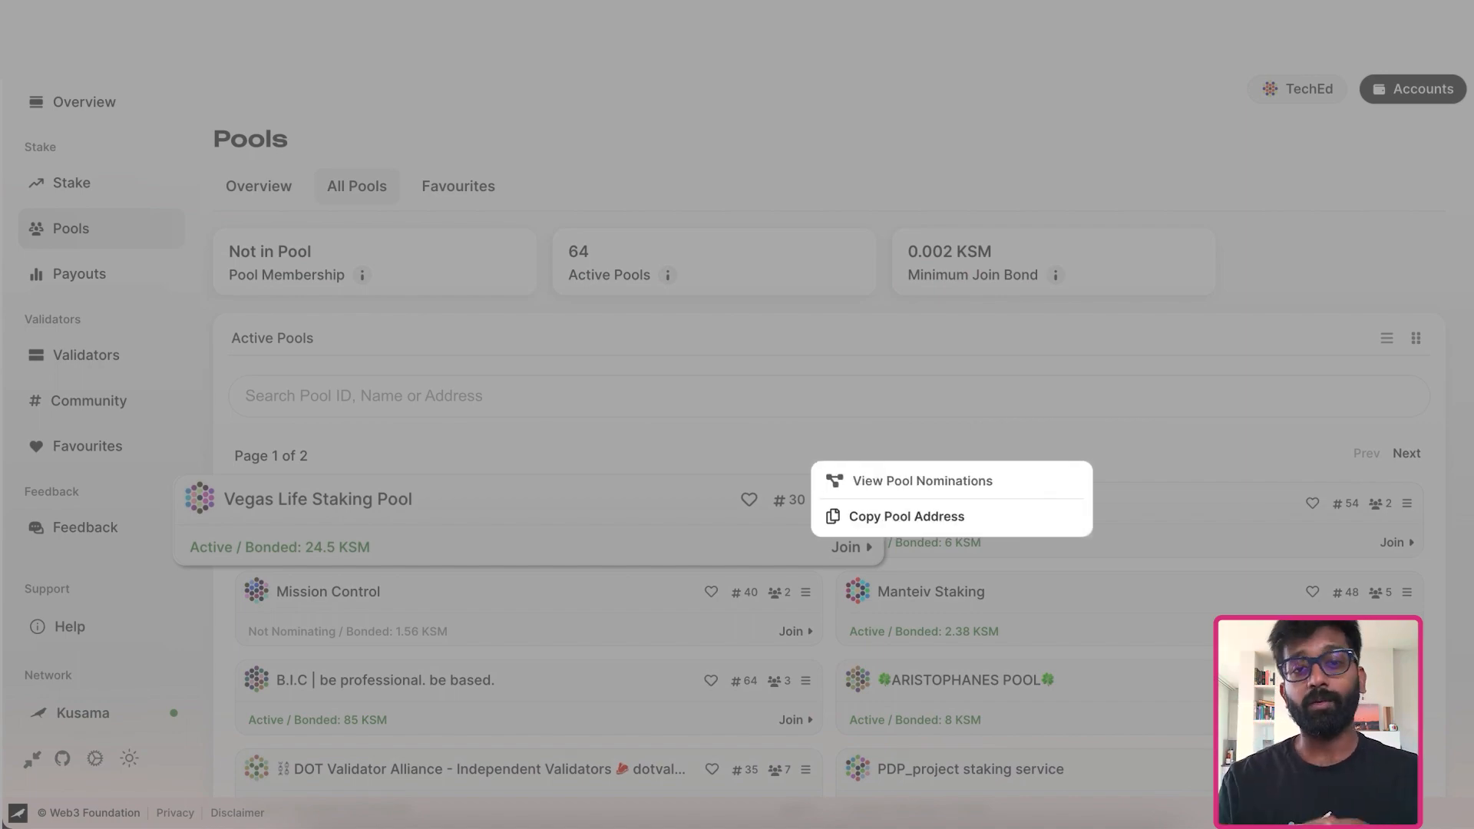
{"action": "left_click", "coordinate": [922, 480]}
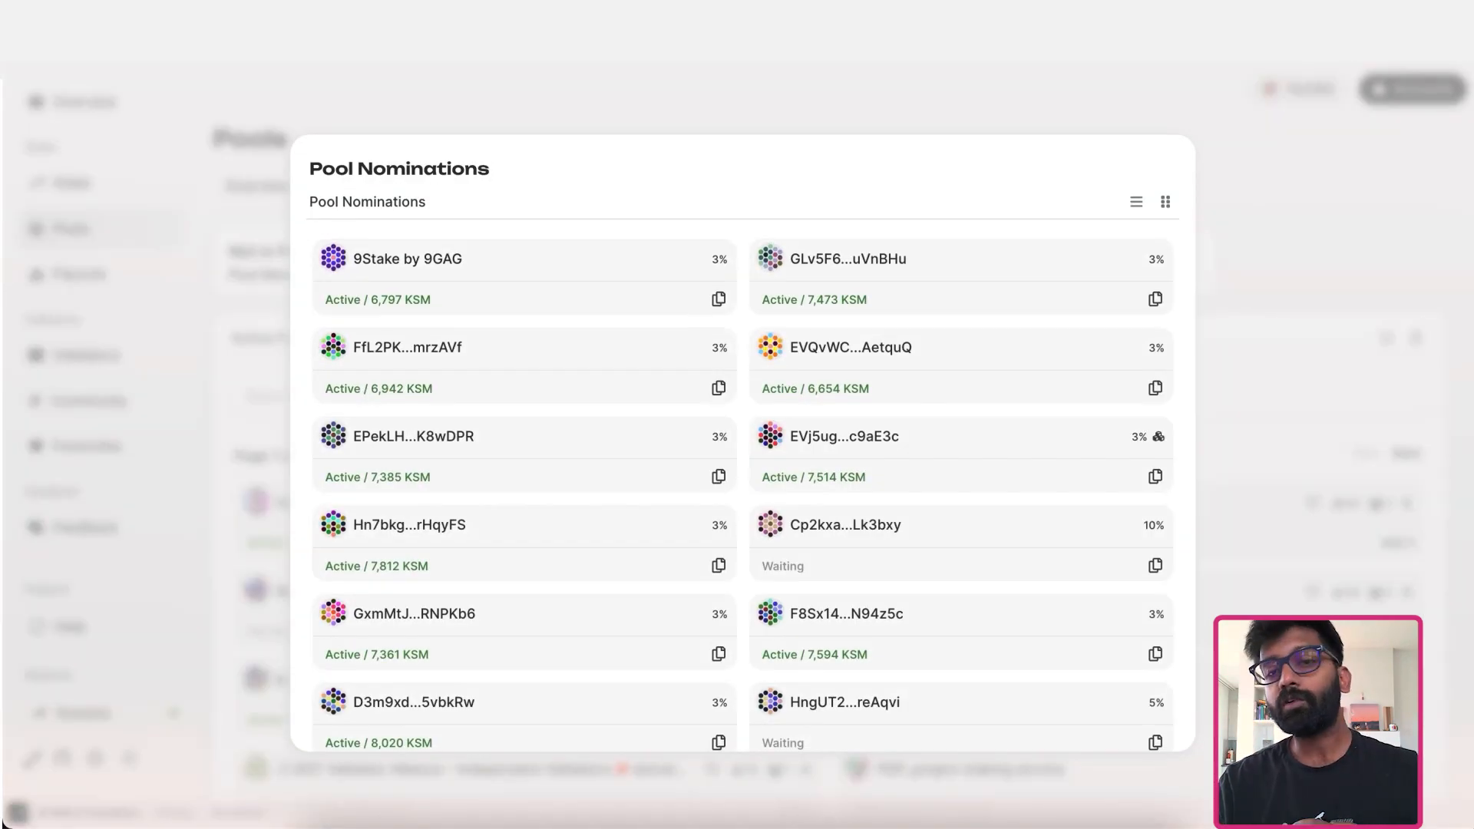
{"action": "scroll", "scroll_direction": "down", "scroll_amount": 3}
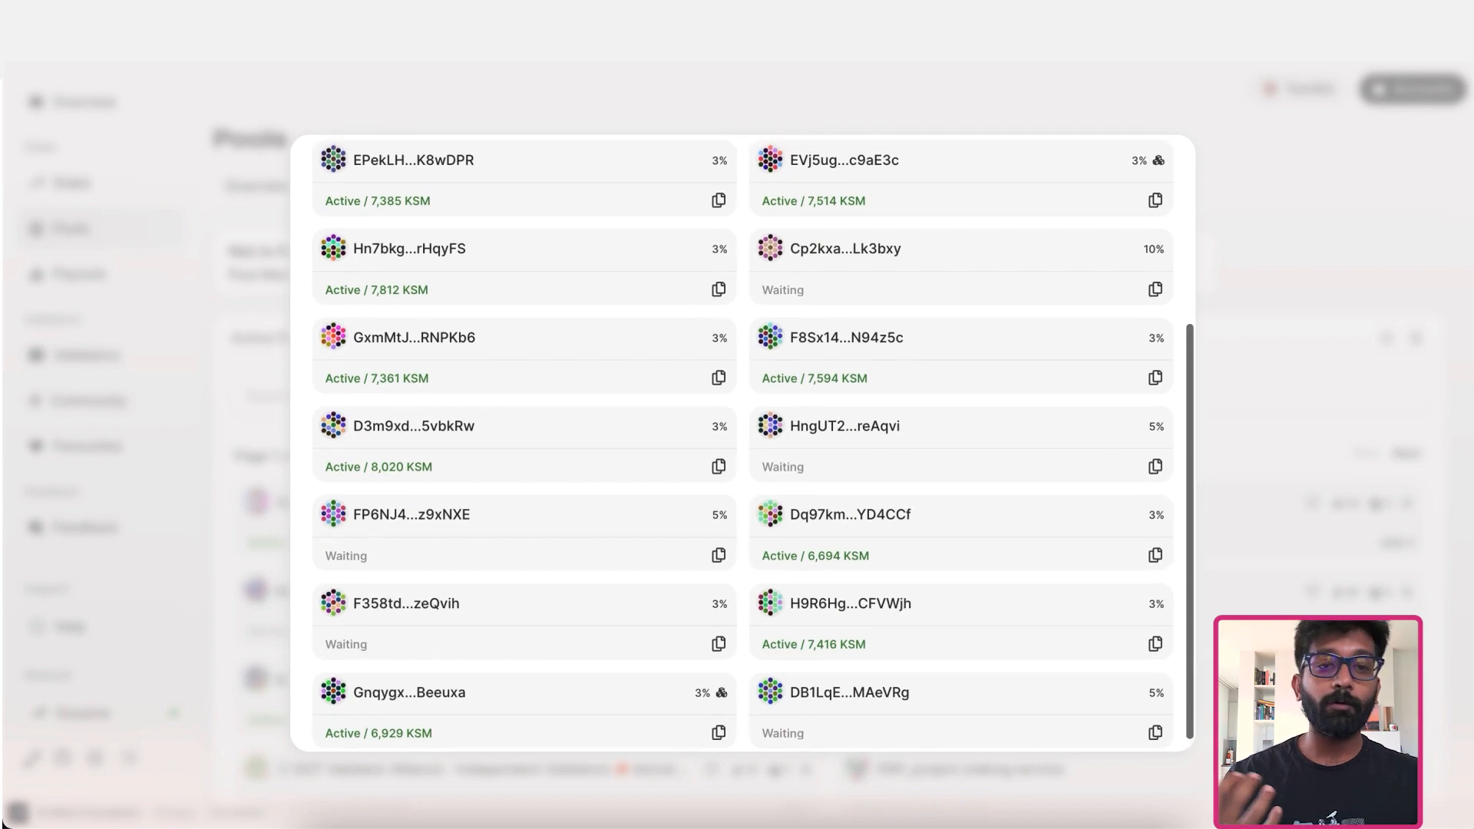
{"action": "scroll", "scroll_direction": "up", "scroll_amount": 3}
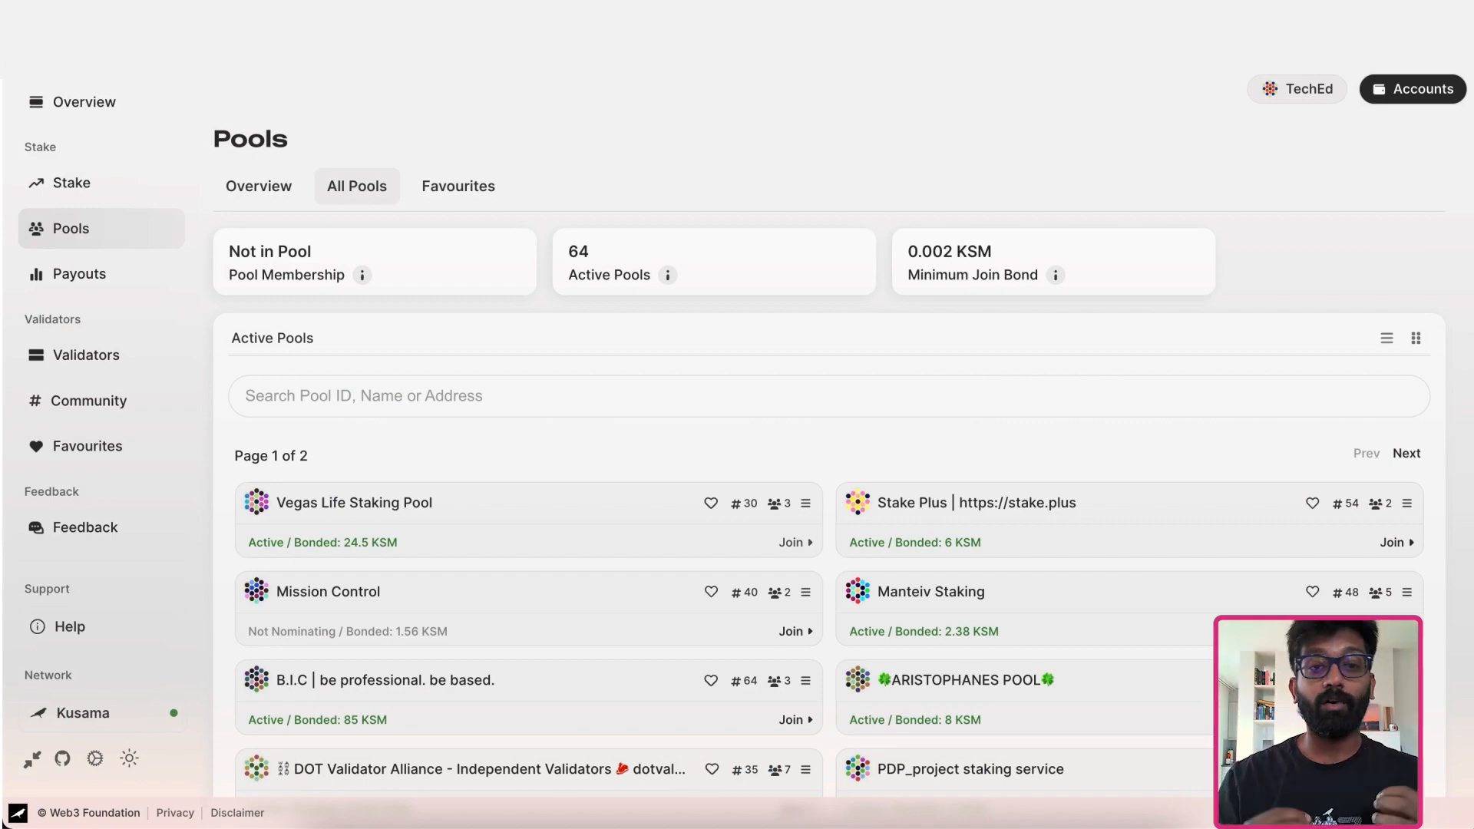
{"action": "left_click", "coordinate": [789, 542]}
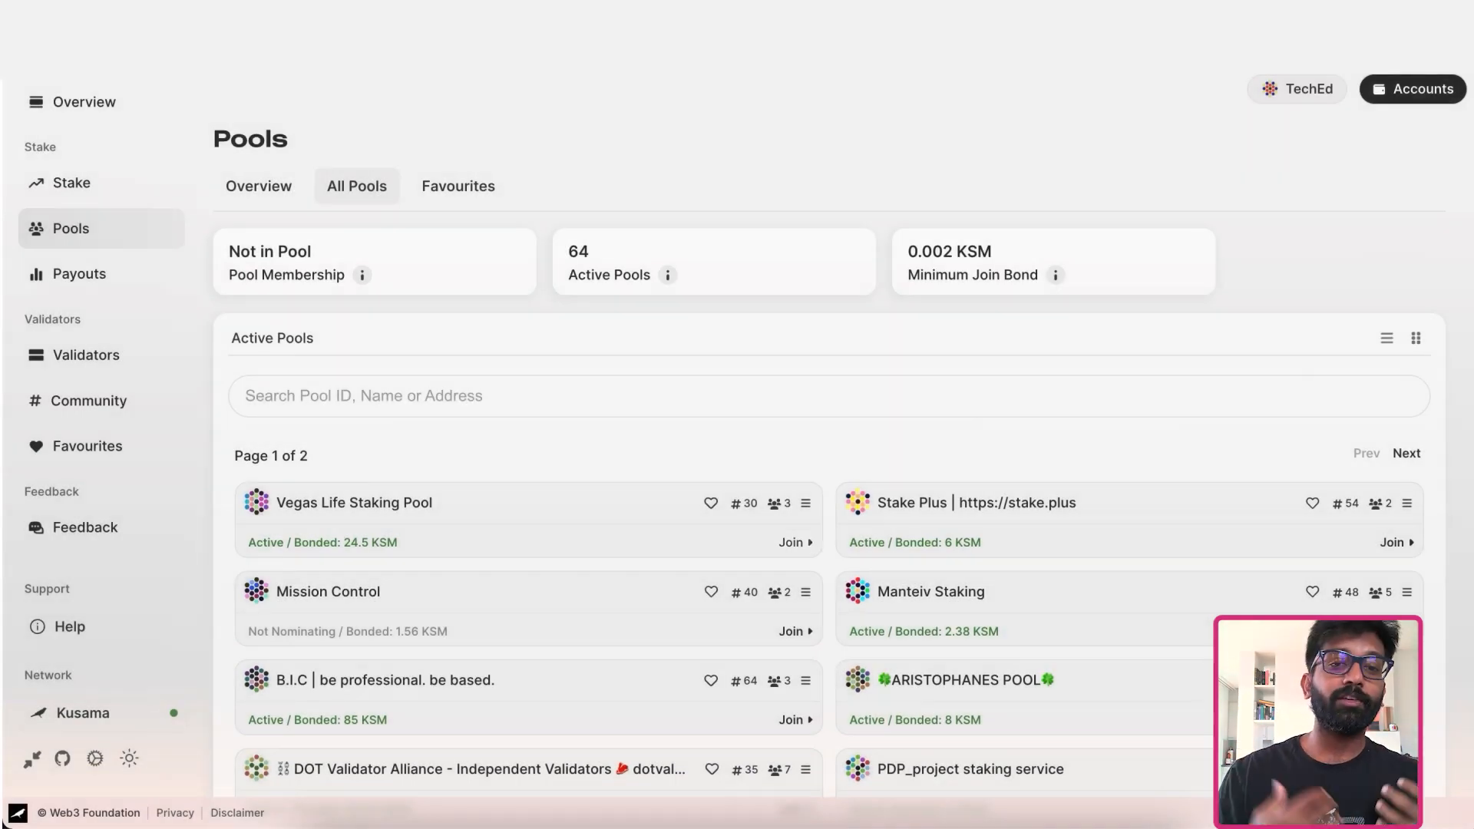
Join Vegas Life Staking Pool with 0.3 KSM and sign the transaction in polkadot{.js}
{"action": "left_click", "coordinate": [789, 542]}
{"action": "type", "text": "0.3"}
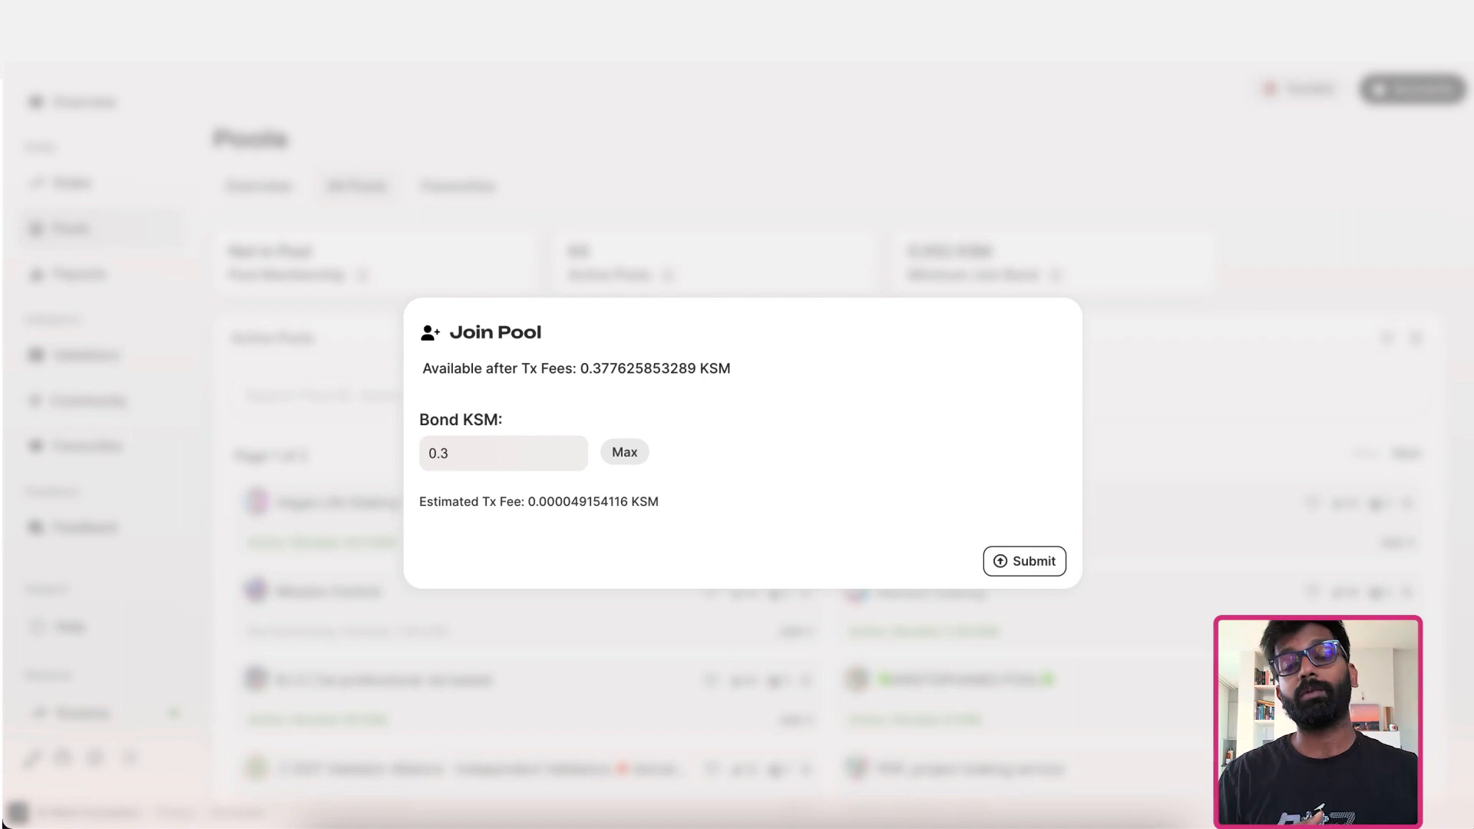
{"action": "left_click", "coordinate": [1023, 561]}
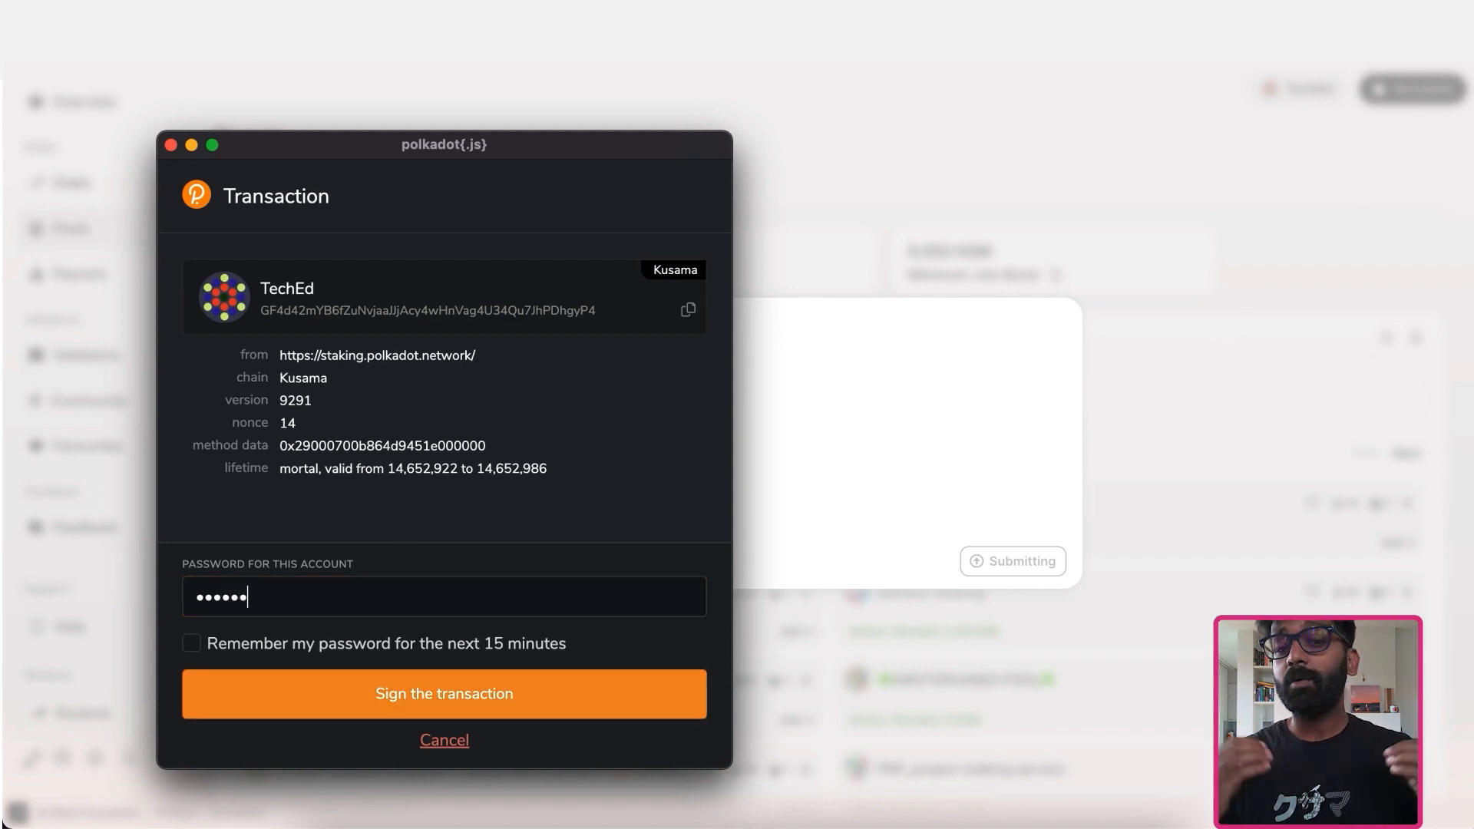
{"action": "left_click", "coordinate": [443, 693]}
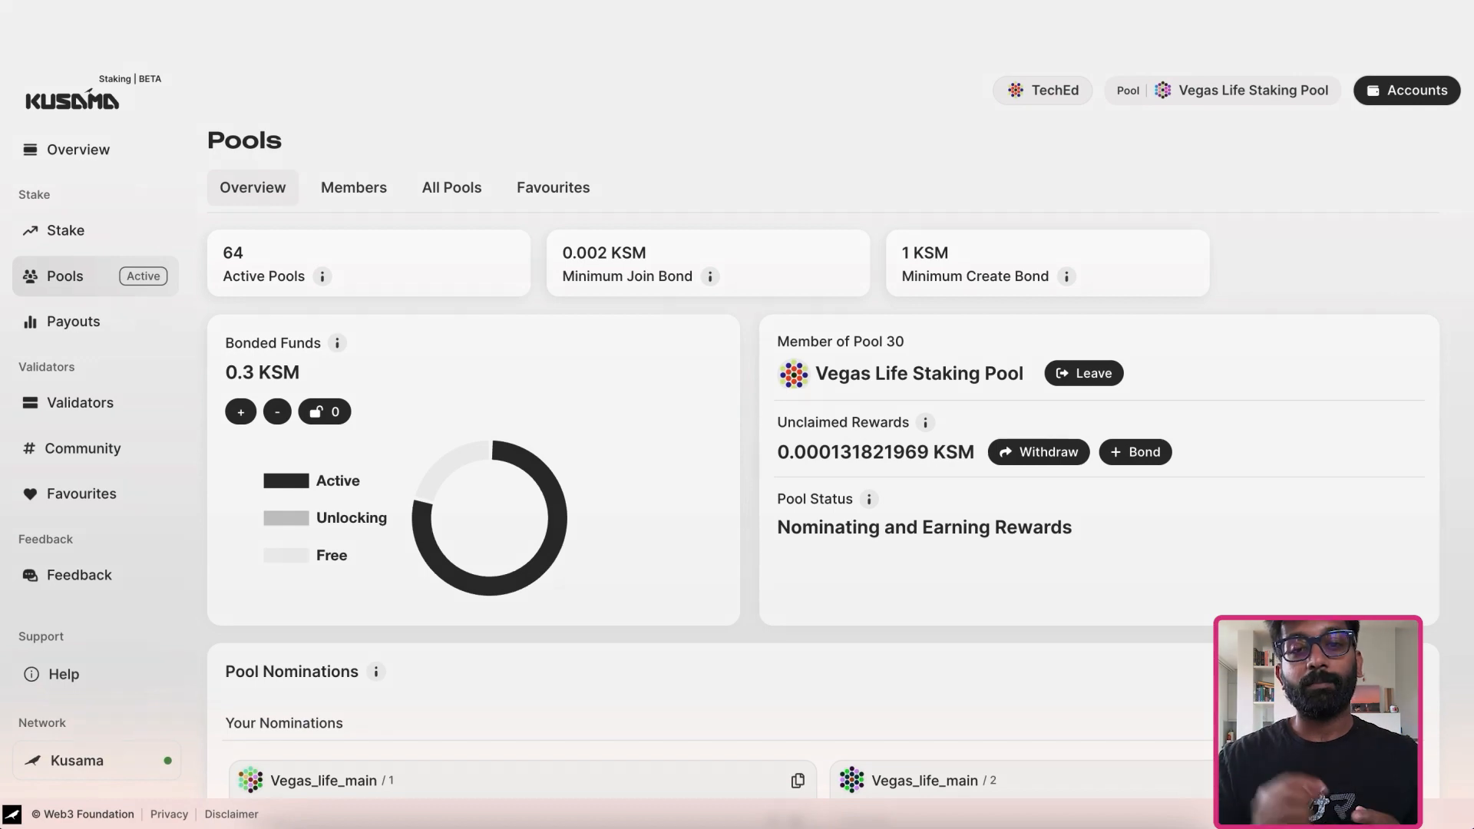
{"action": "left_click", "coordinate": [1038, 452]}
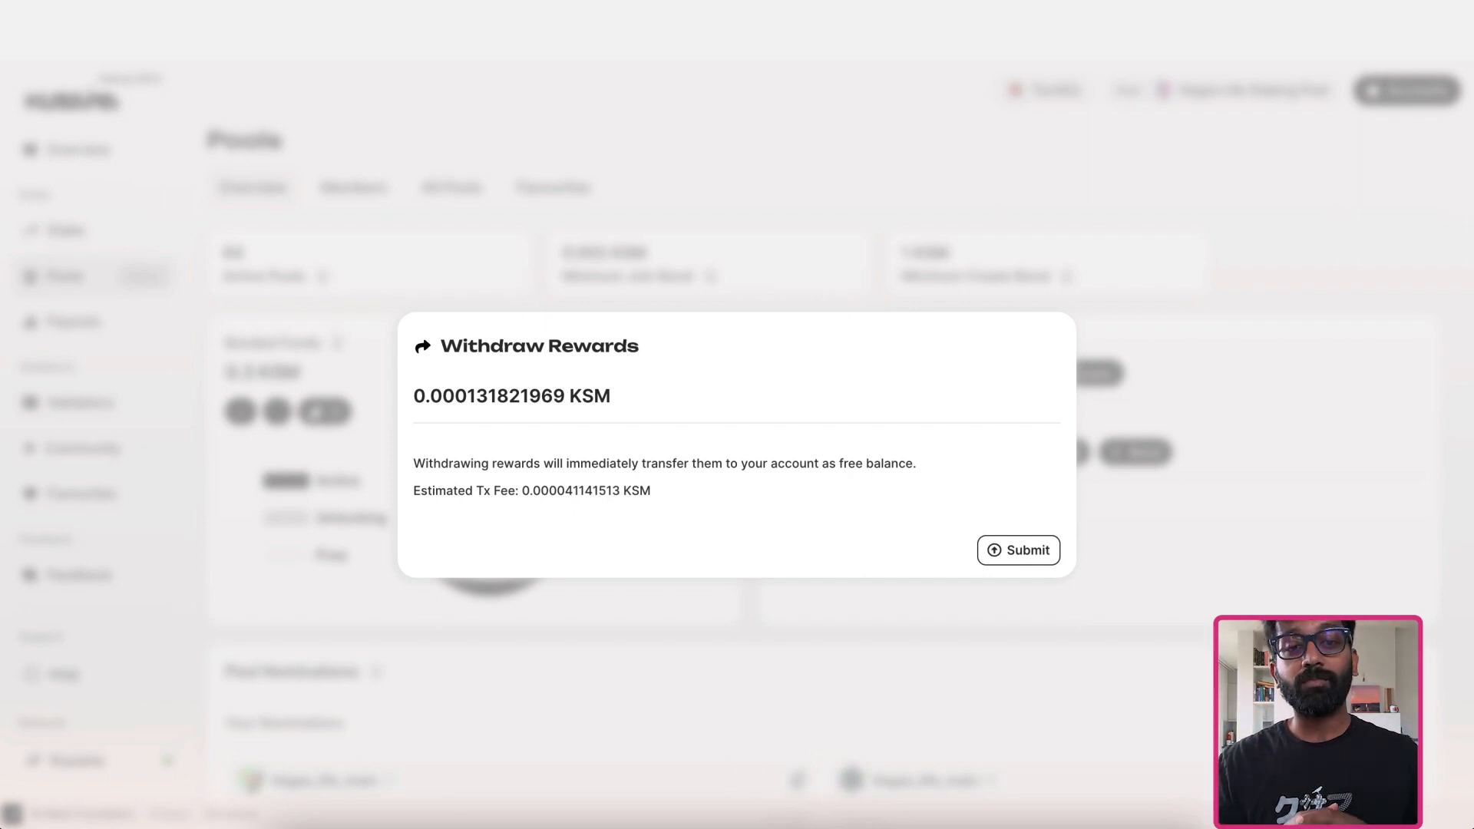
{"action": "left_click", "coordinate": [1016, 549]}
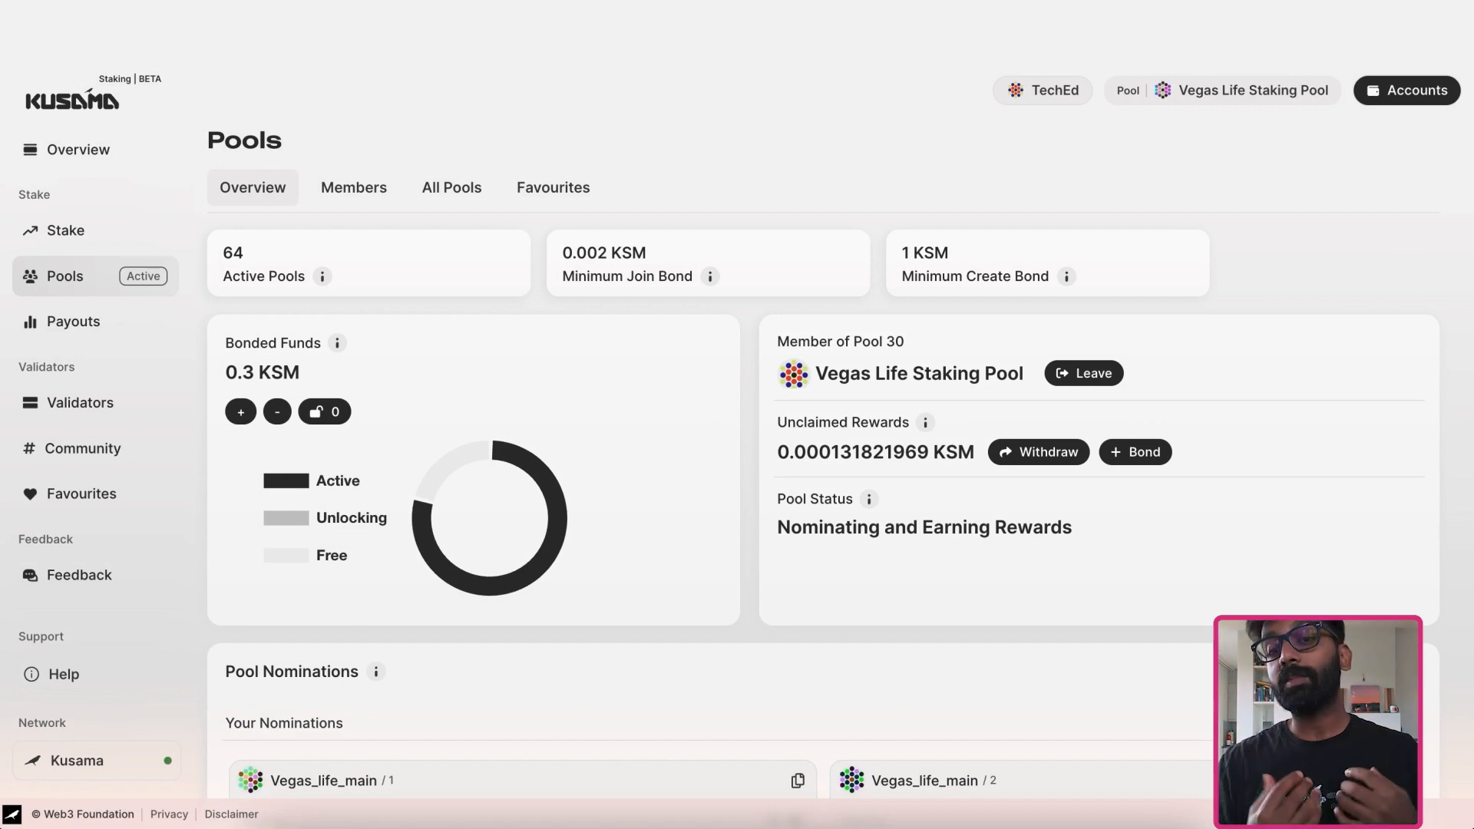
{"action": "left_click", "coordinate": [1134, 451]}
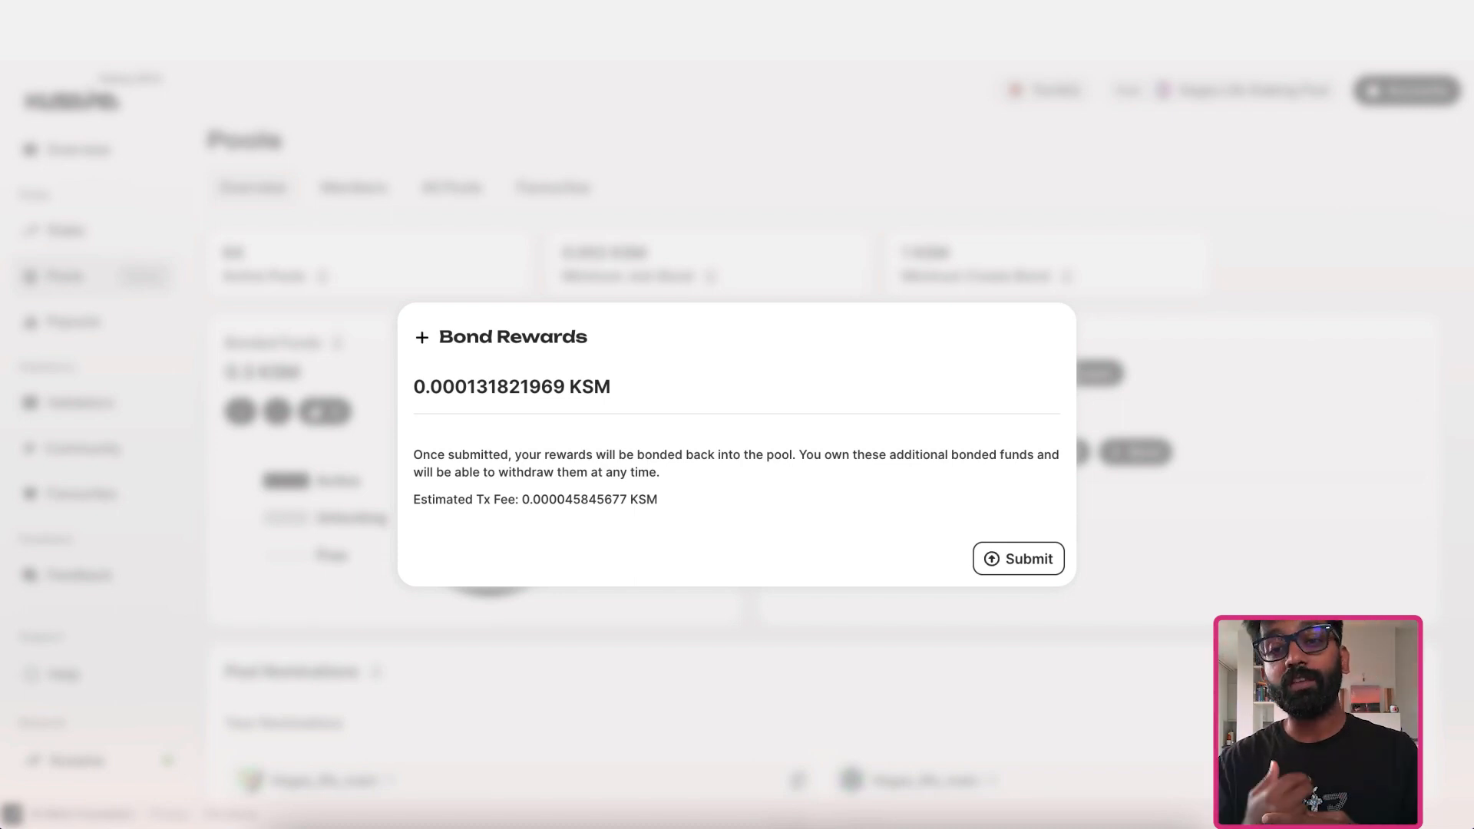
Bond the unclaimed rewards back into the pool and sign, raising bonded funds to 0.300131821969 KSM
{"action": "left_click", "coordinate": [1016, 559]}
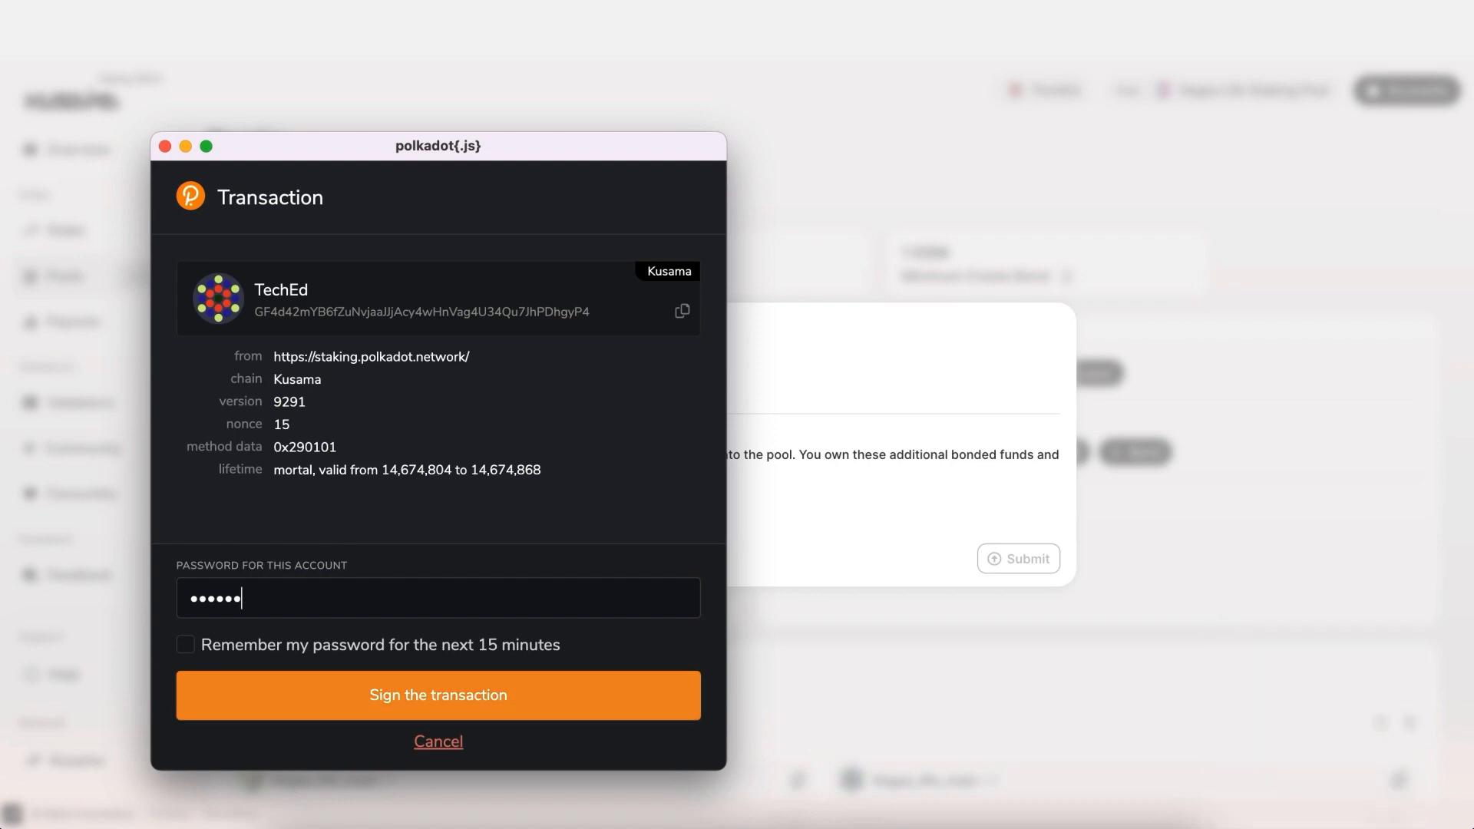
{"action": "left_click", "coordinate": [438, 694]}
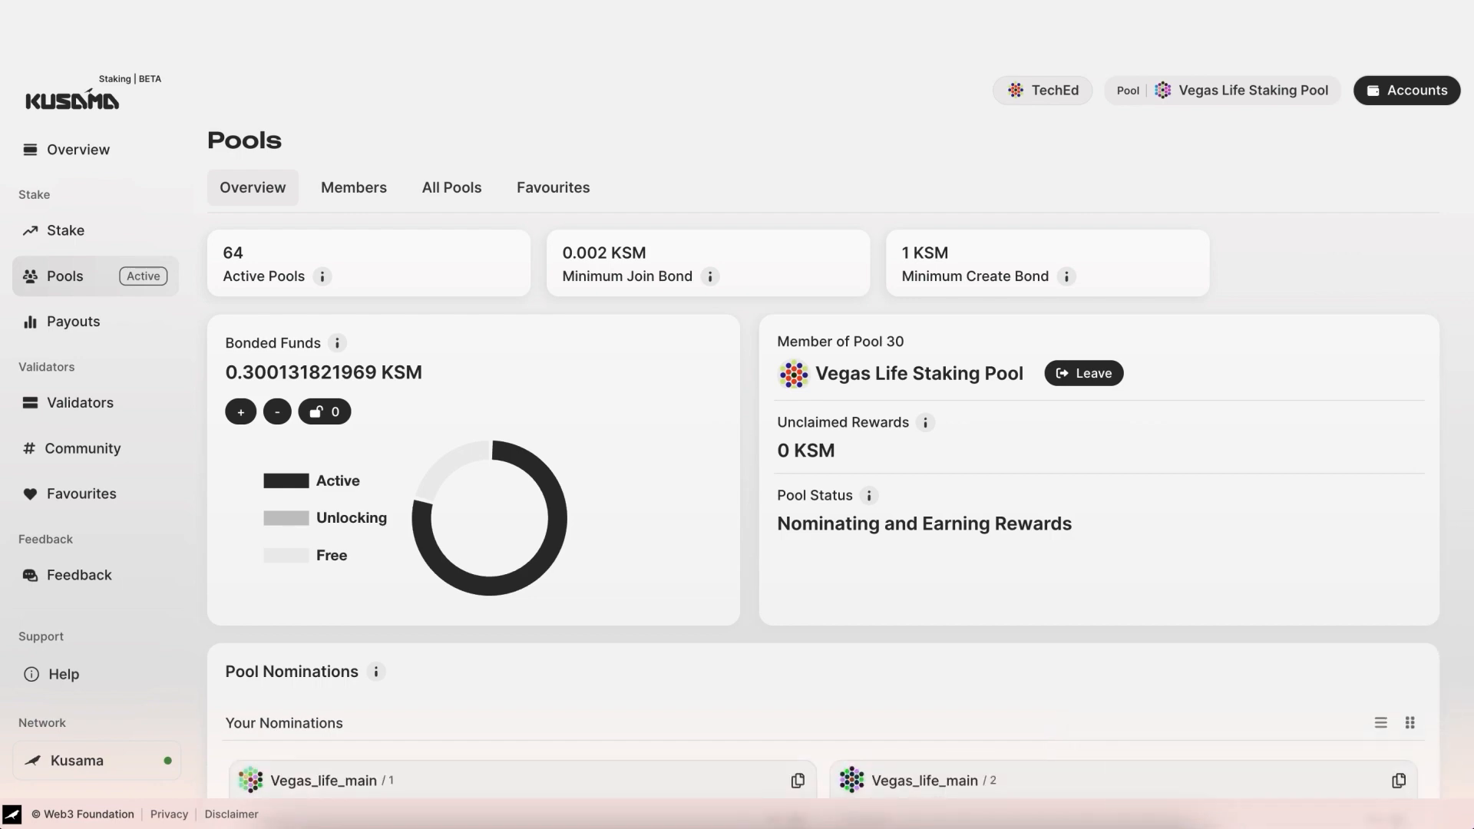
{"action": "left_click", "coordinate": [1082, 373]}
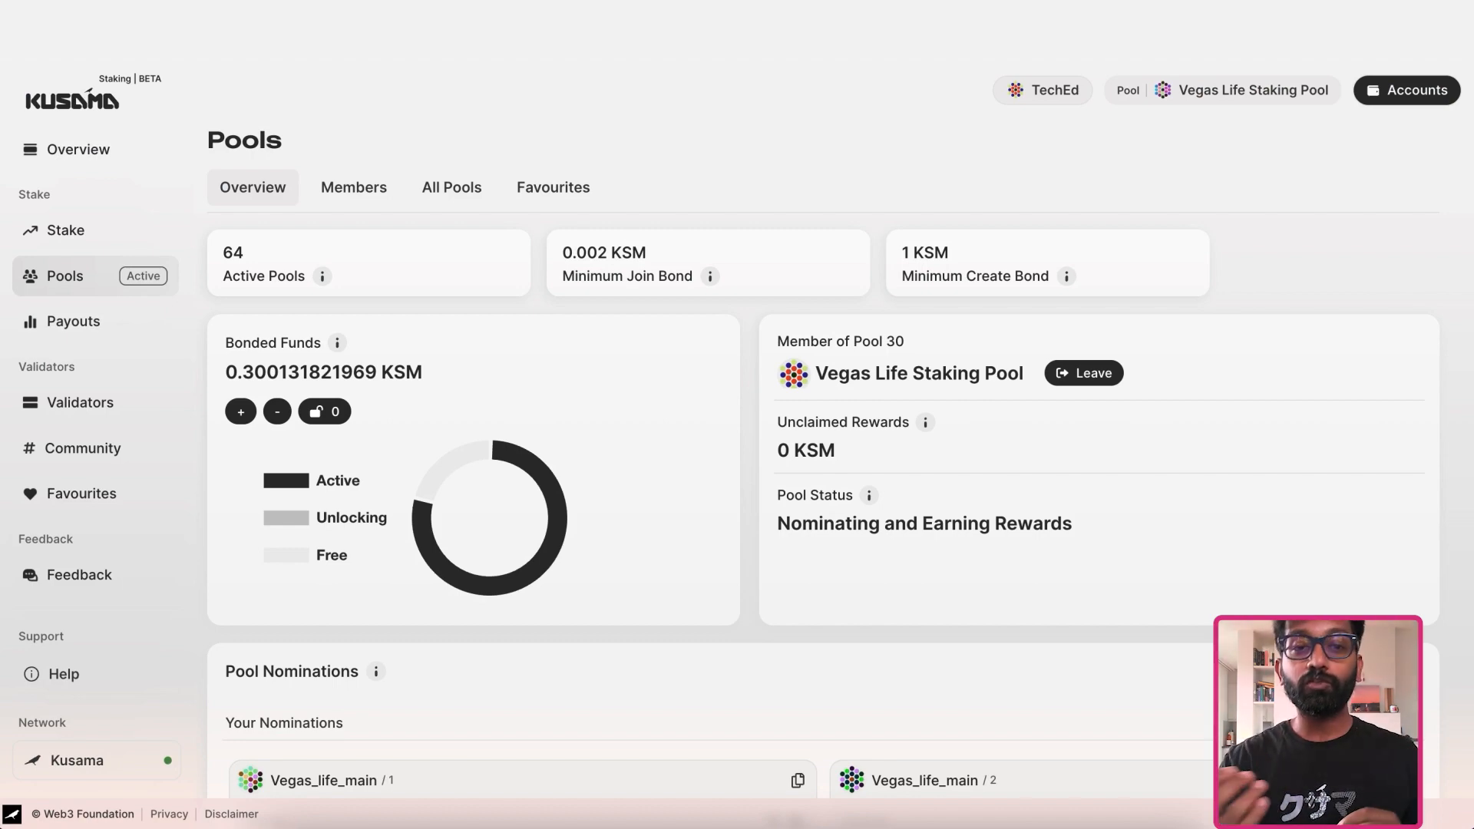
{"action": "left_click", "coordinate": [239, 411]}
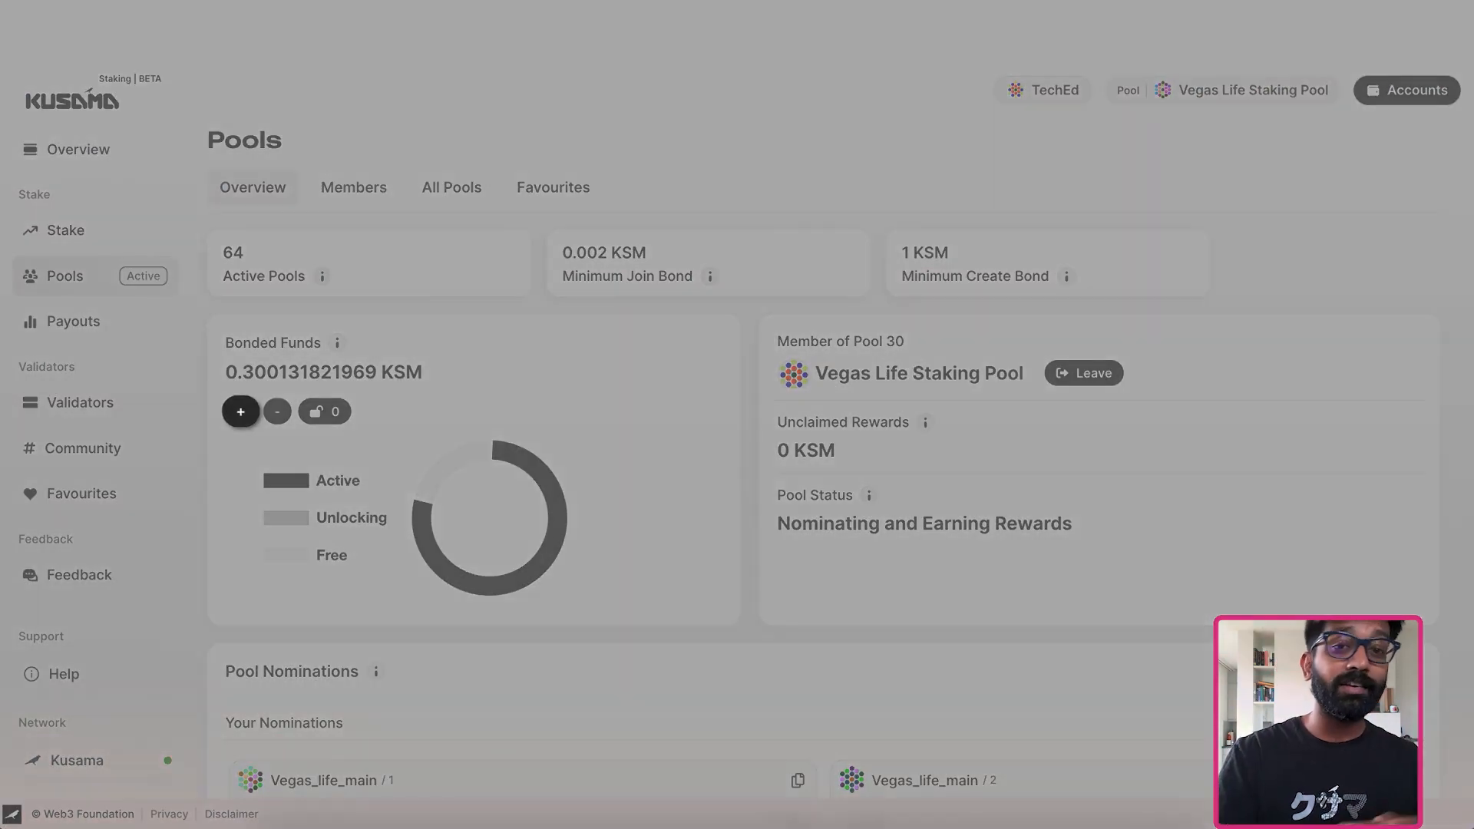
{"action": "left_click", "coordinate": [241, 411]}
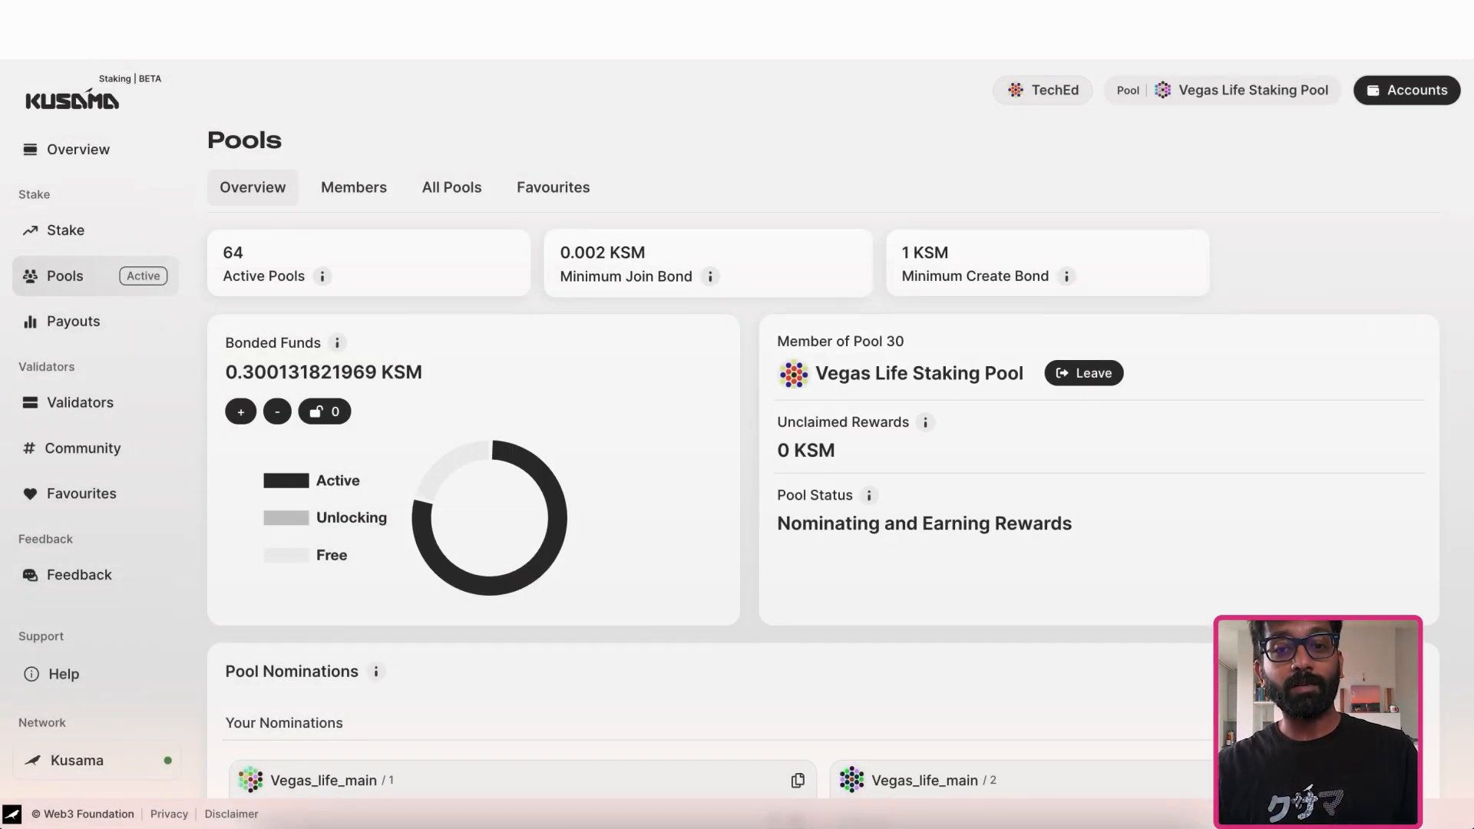
Unbond 0.1 KSM from the pool and sign the transaction in polkadot{.js}
{"action": "left_click", "coordinate": [277, 411]}
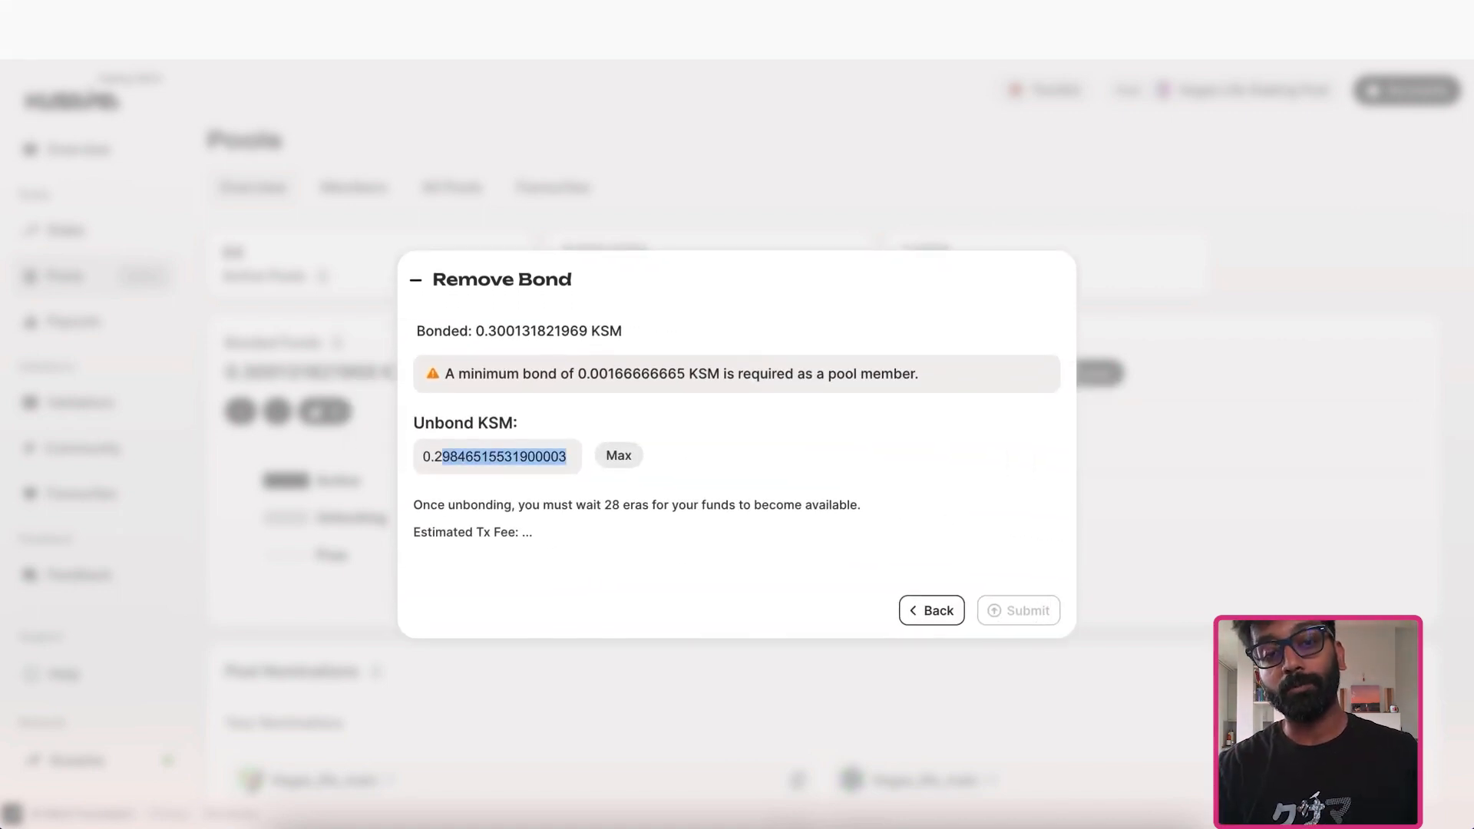
{"action": "type", "text": "0.1"}
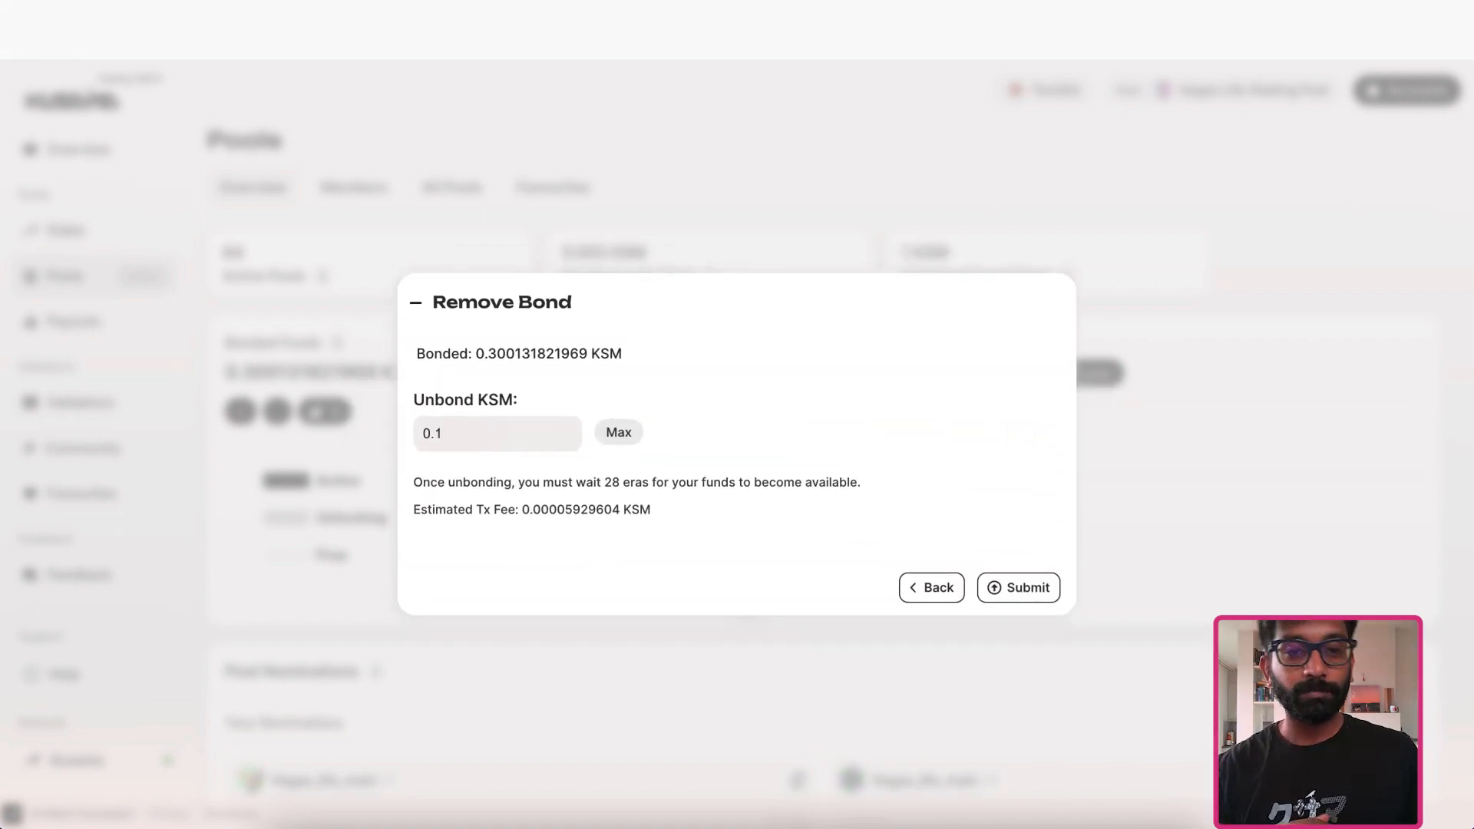
{"action": "left_click", "coordinate": [1016, 588]}
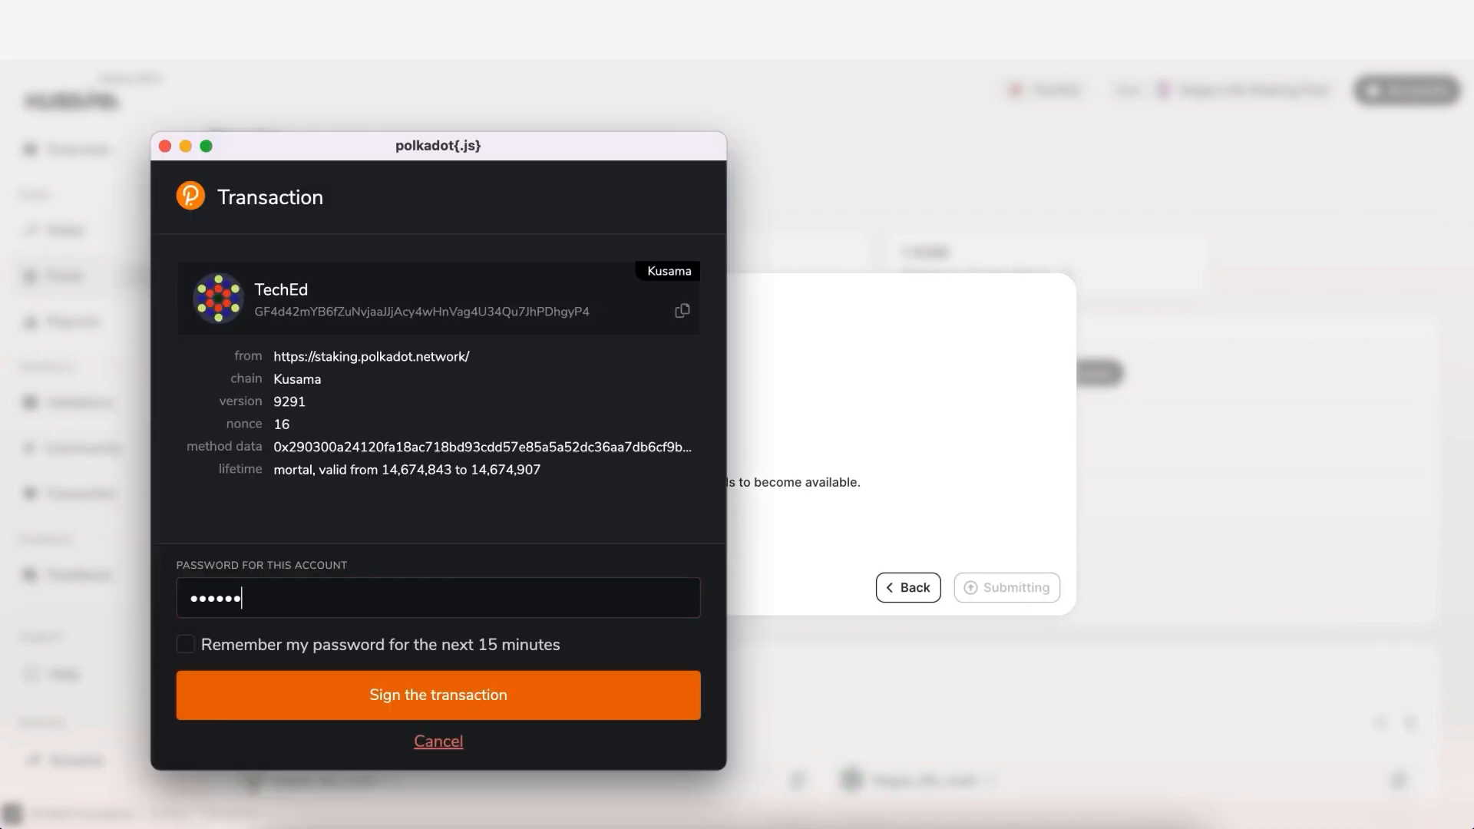
{"action": "left_click", "coordinate": [438, 694]}
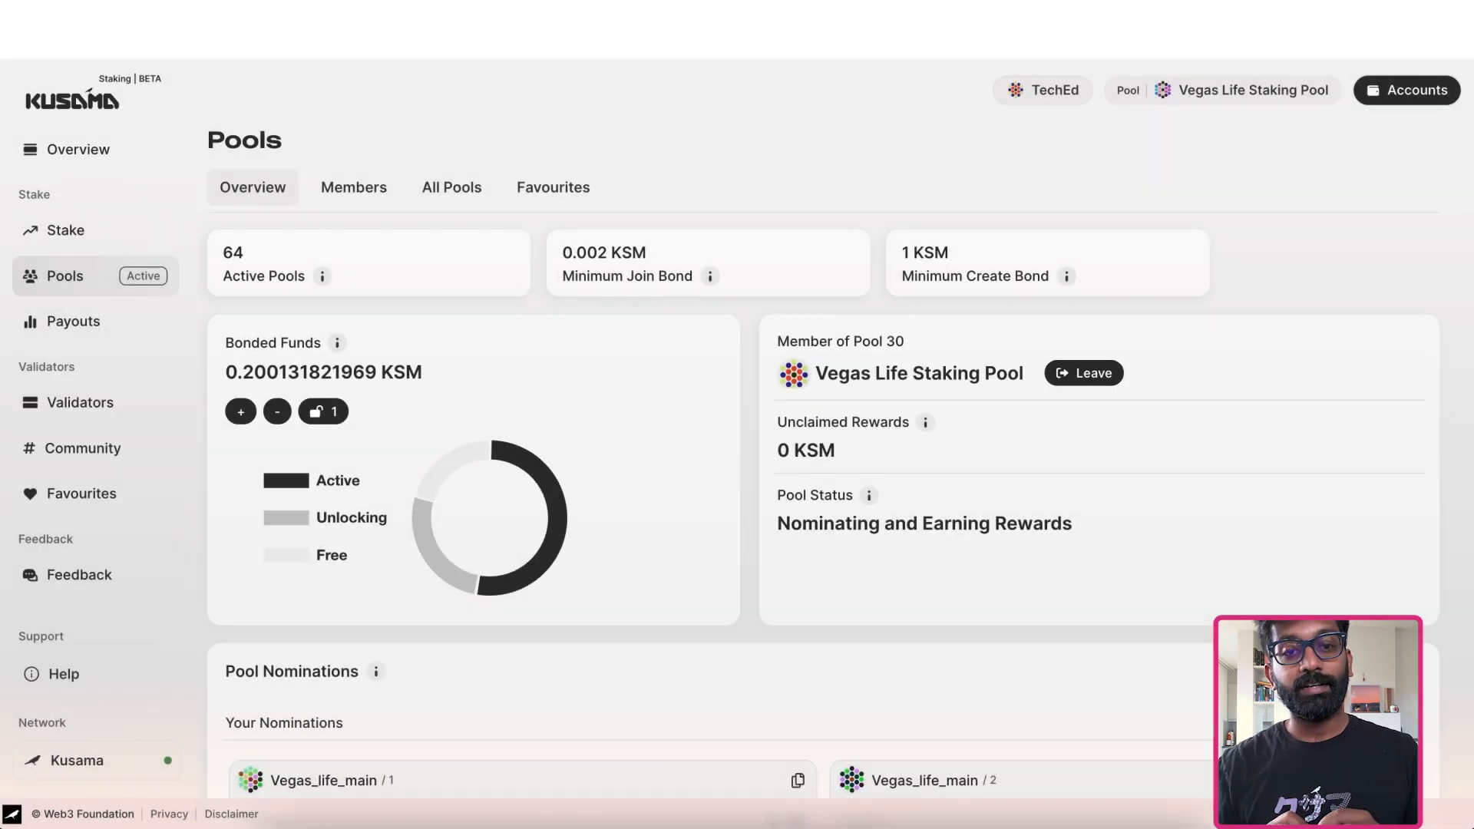
View the pending 0.1 KSM unlock with 28 eras remaining
{"action": "left_click", "coordinate": [322, 411]}
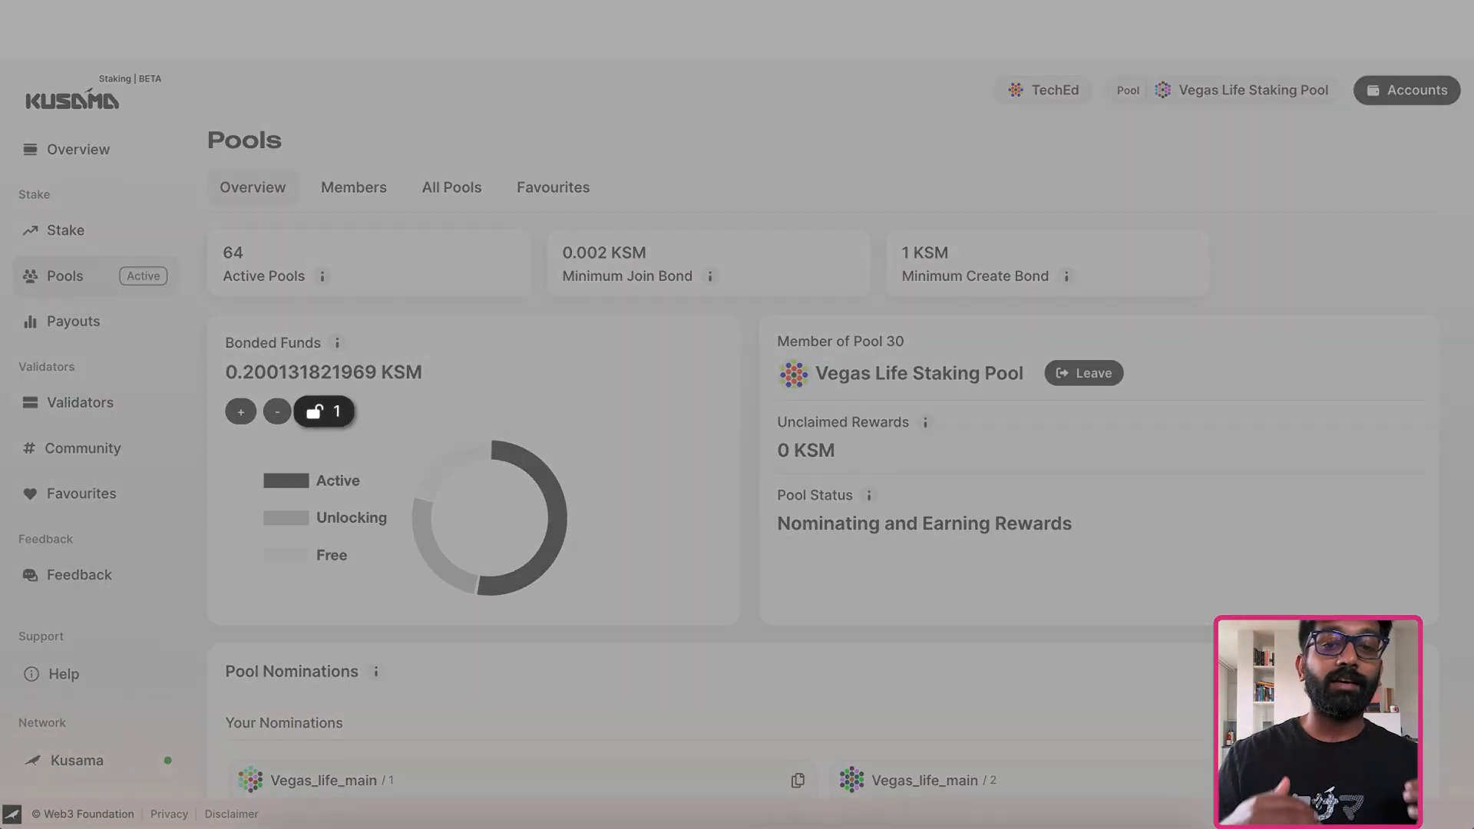
{"action": "left_click", "coordinate": [322, 411]}
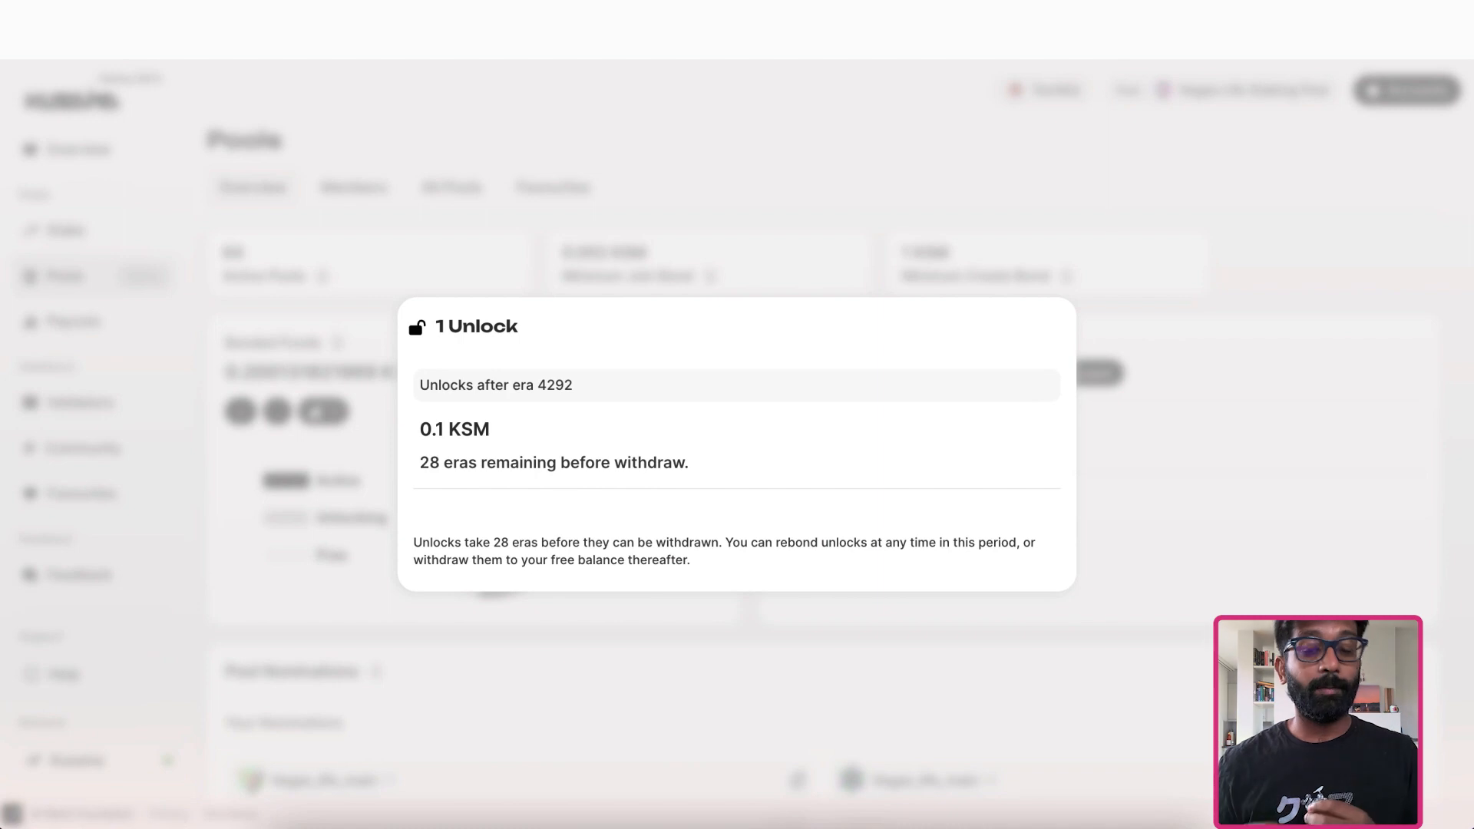